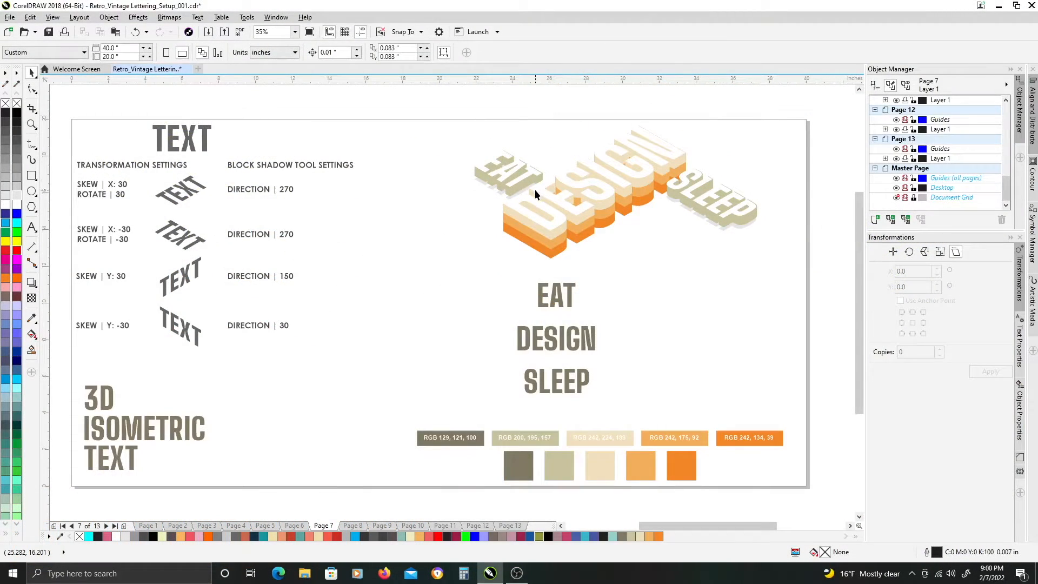
mouse_move(517, 144)
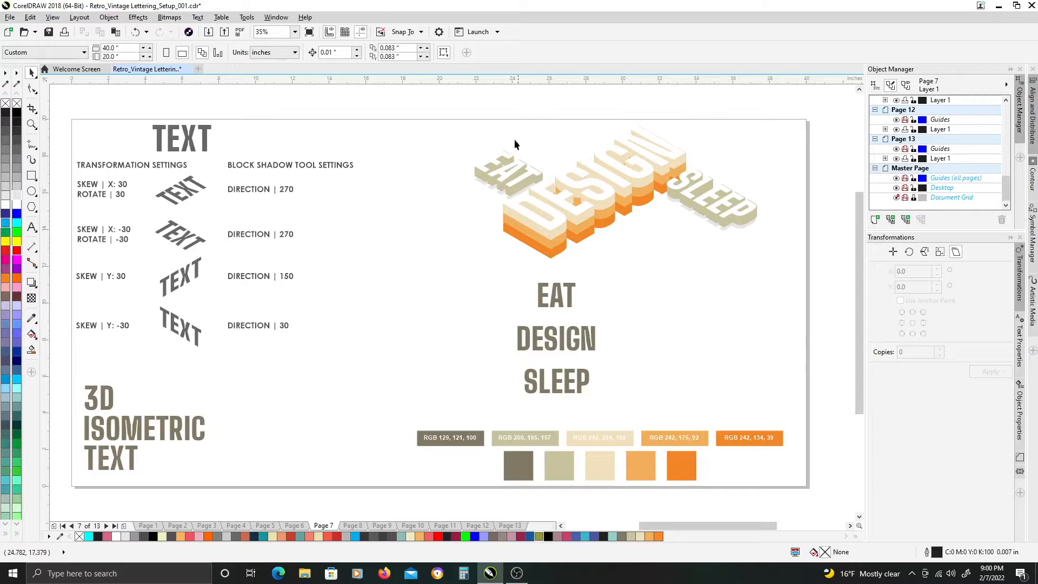
mouse_move(449, 110)
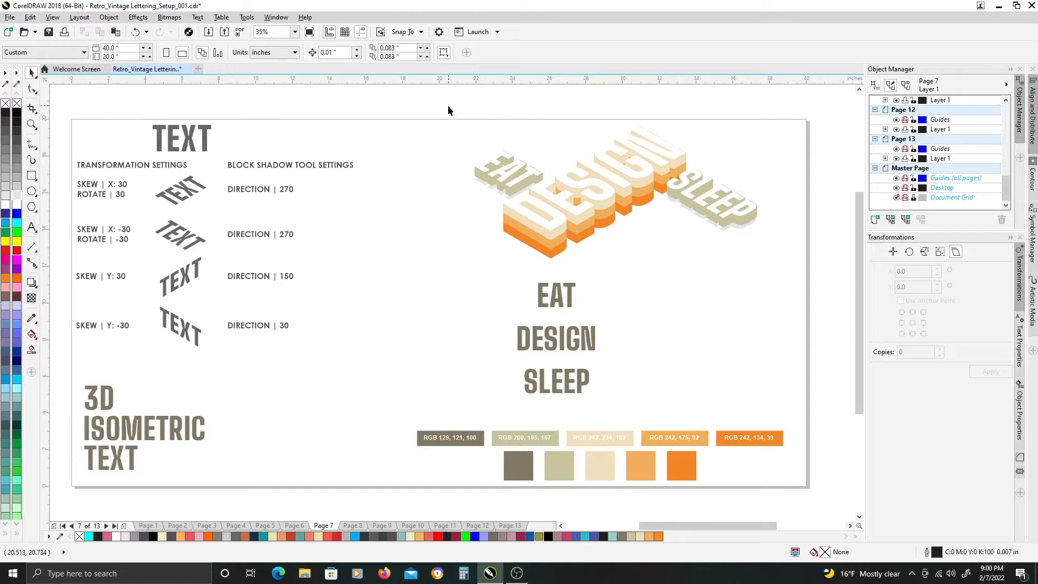
mouse_move(443, 105)
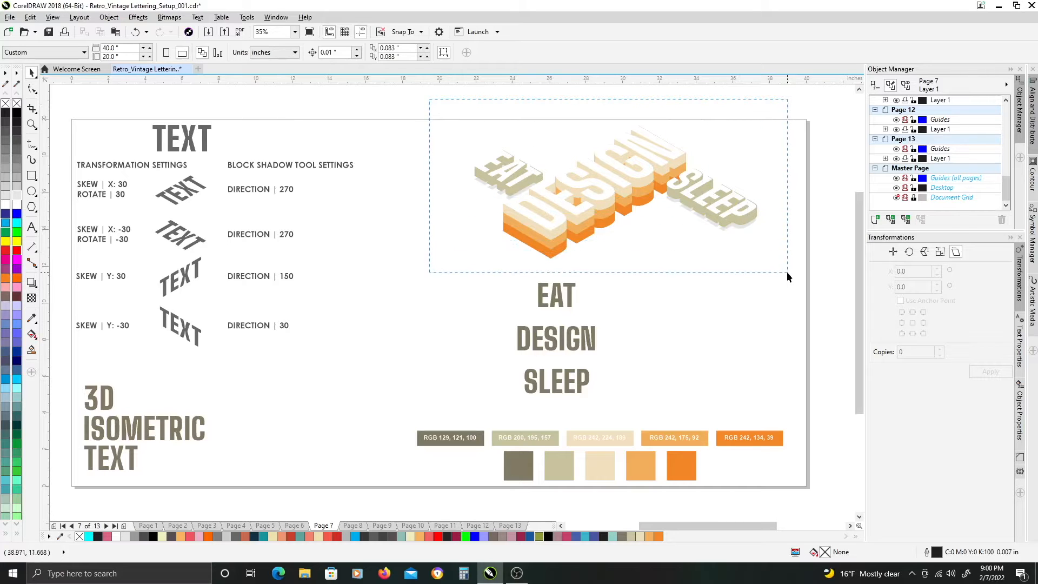
Step: Select the flat EAT word so its skew values show 0 and 0
left_click(609, 192)
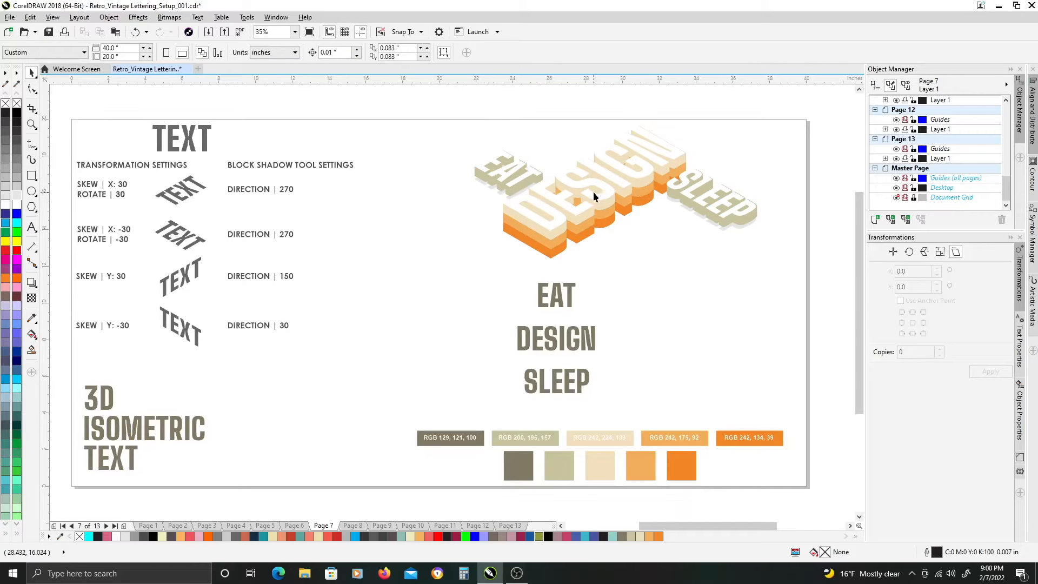
mouse_move(548, 215)
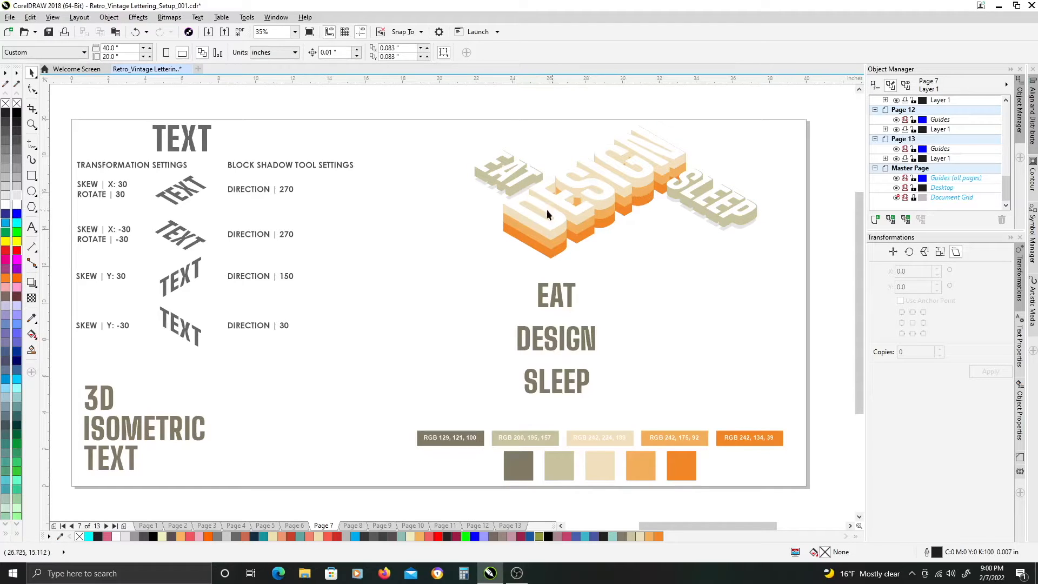
mouse_move(327, 210)
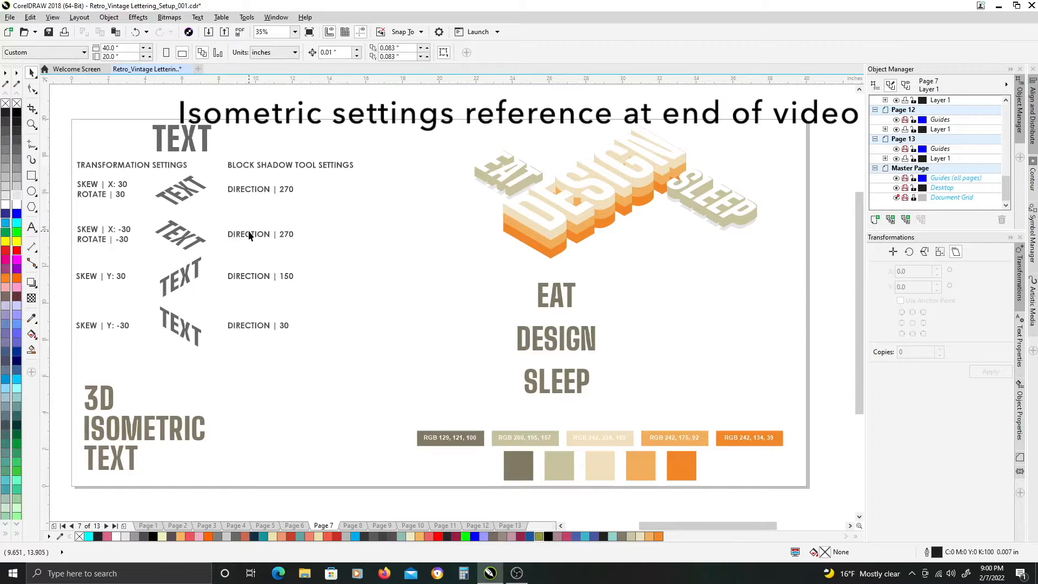
mouse_move(167, 203)
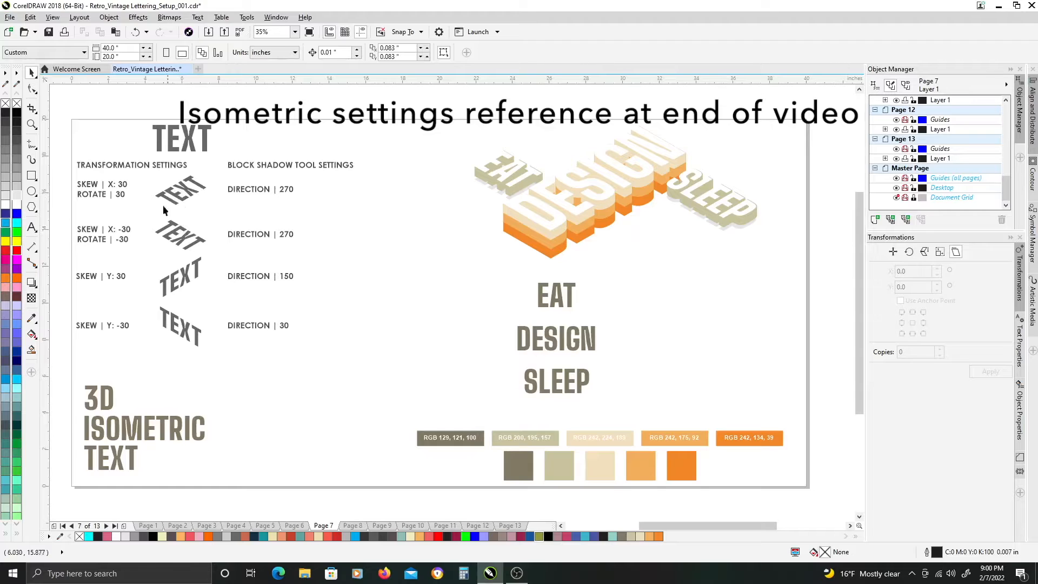
mouse_move(168, 253)
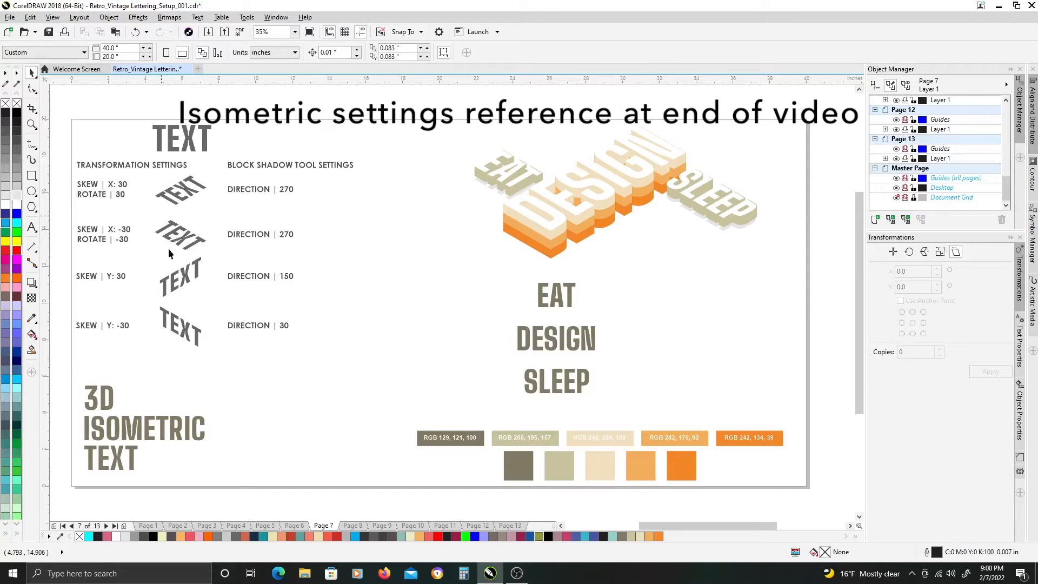
mouse_move(175, 304)
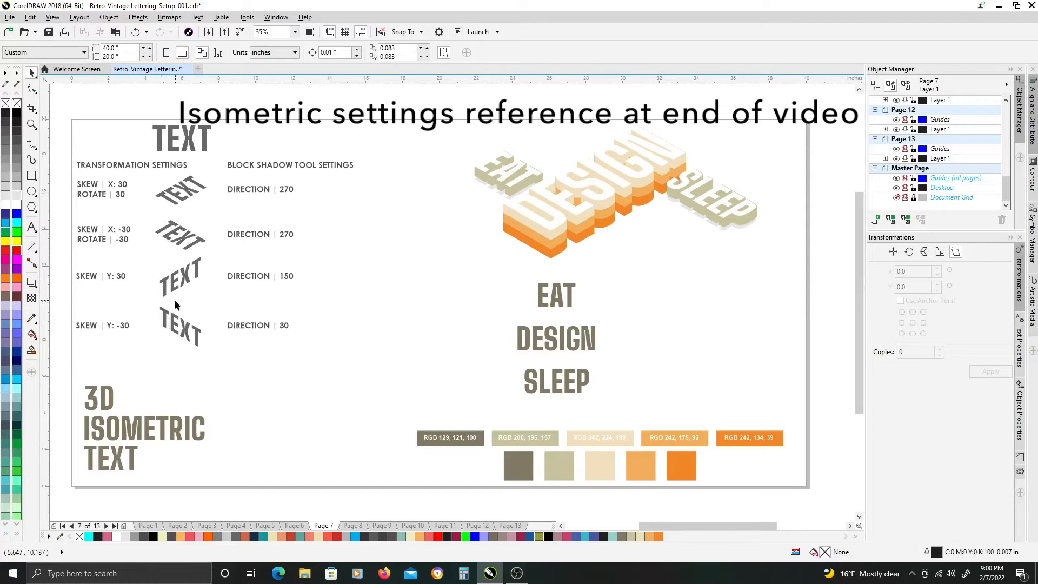
mouse_move(184, 297)
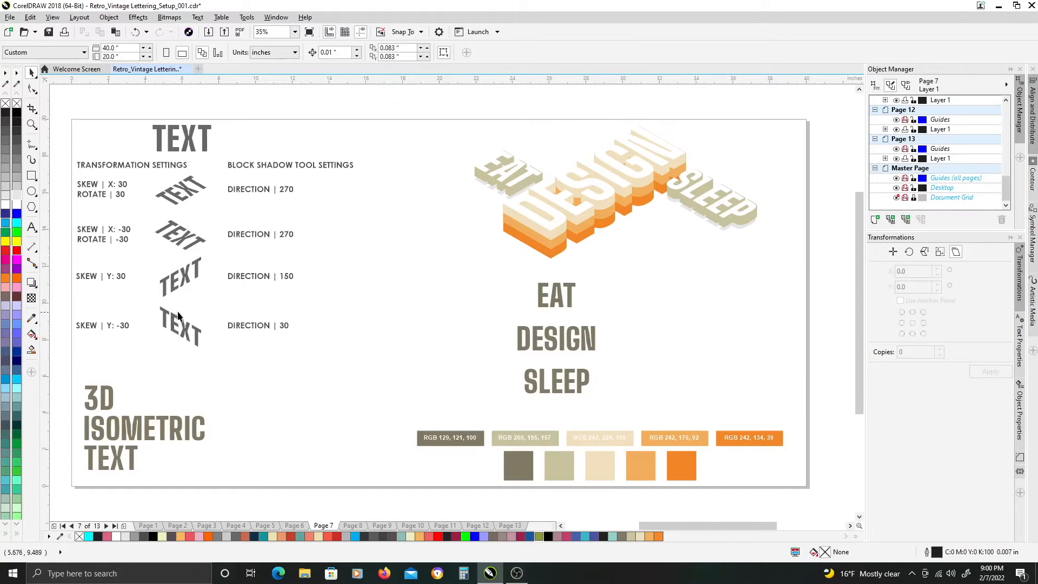
mouse_move(351, 297)
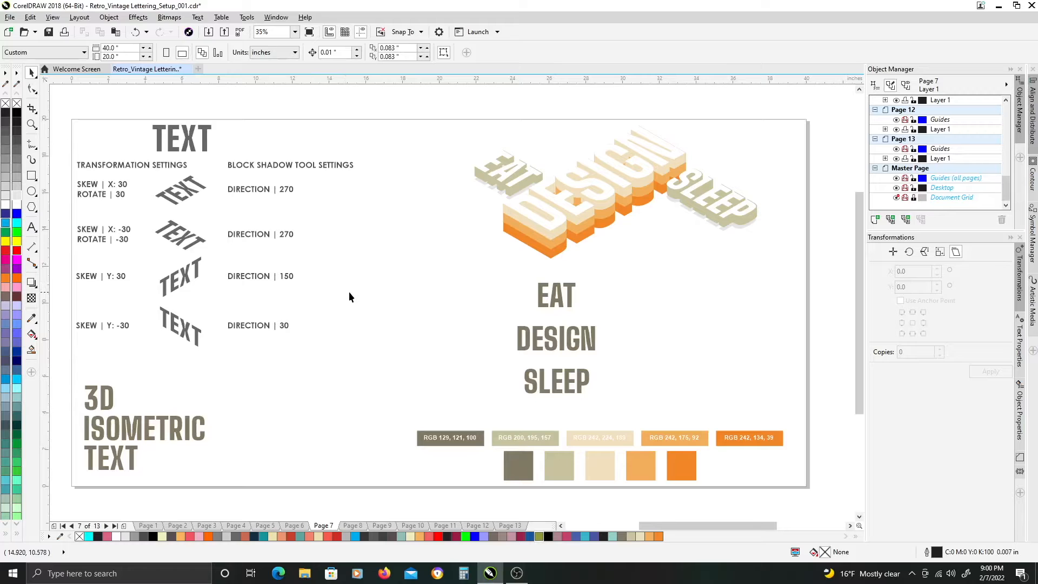
mouse_move(363, 182)
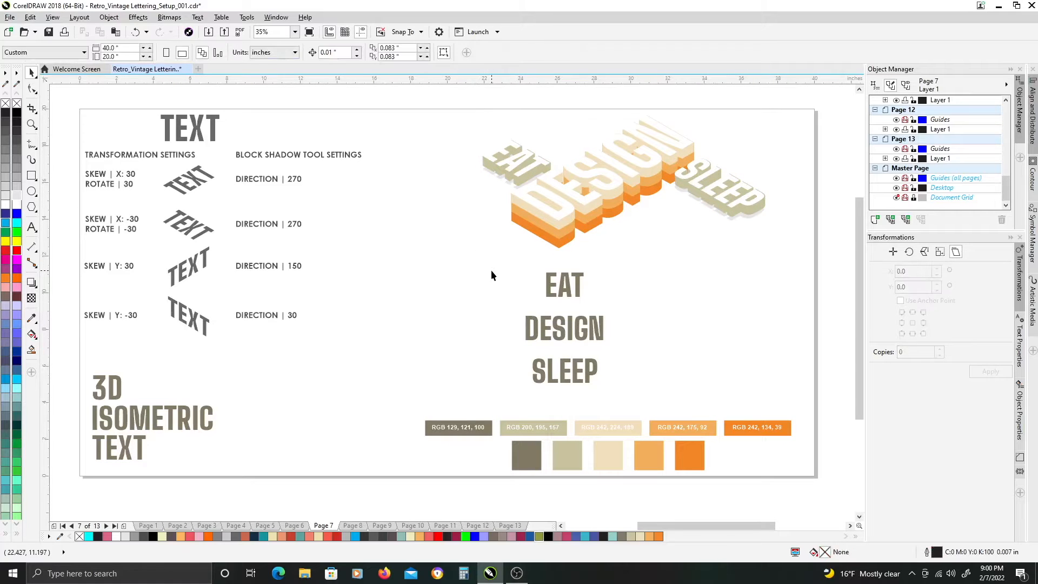
left_click(563, 285)
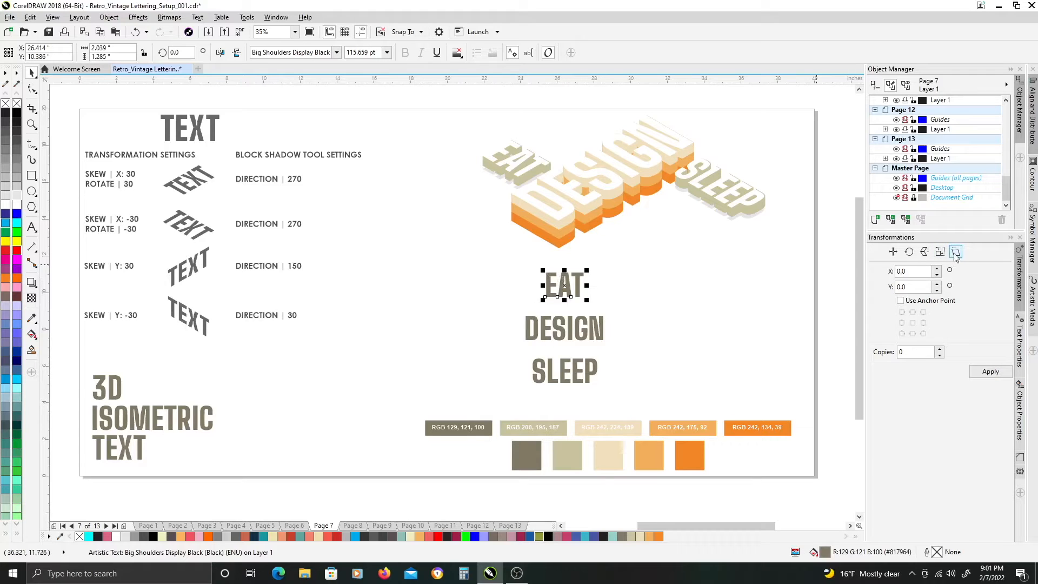
mouse_move(955, 251)
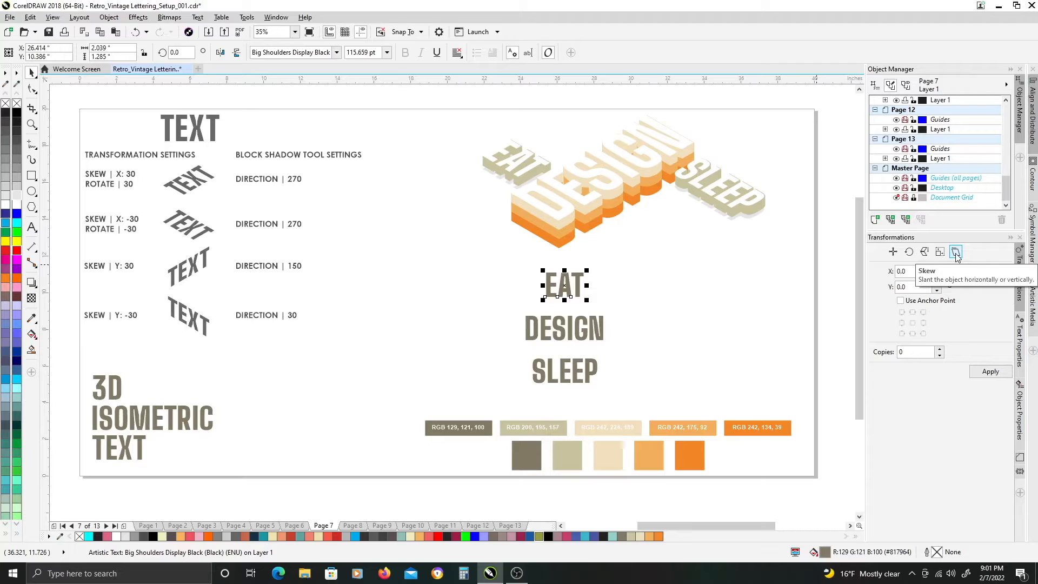
mouse_move(331, 311)
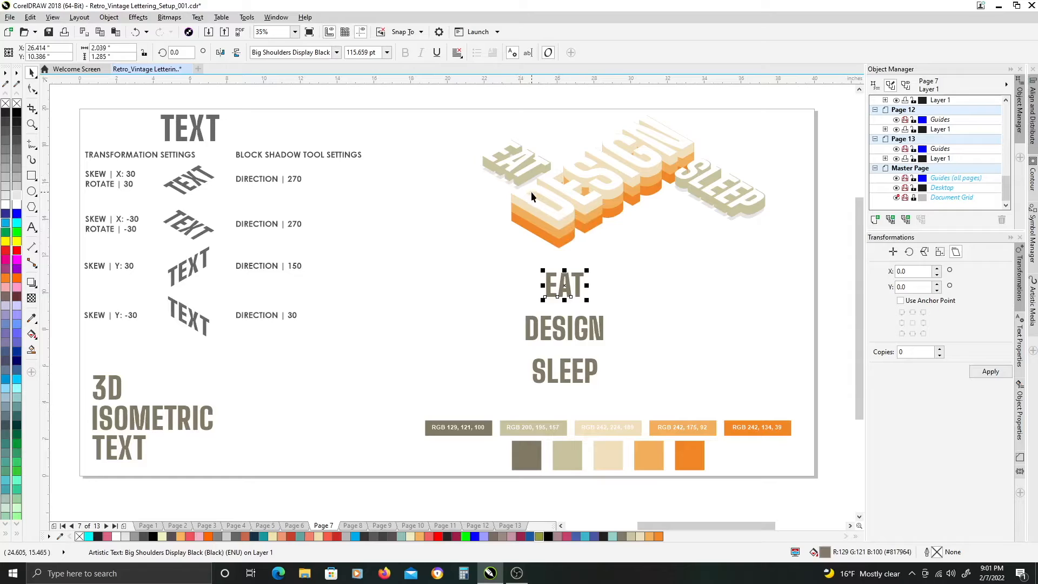
mouse_move(469, 253)
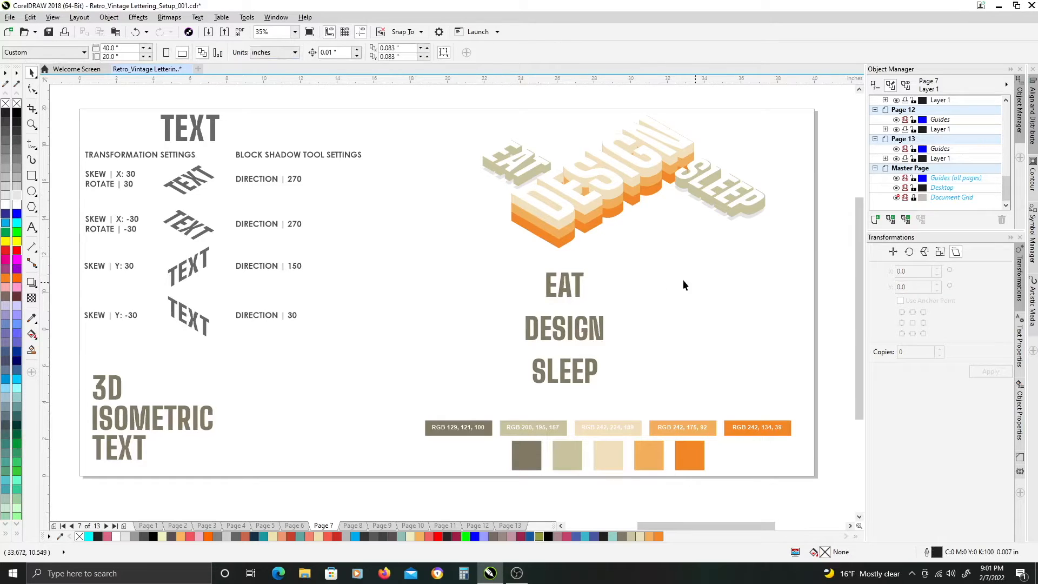
left_click(563, 285)
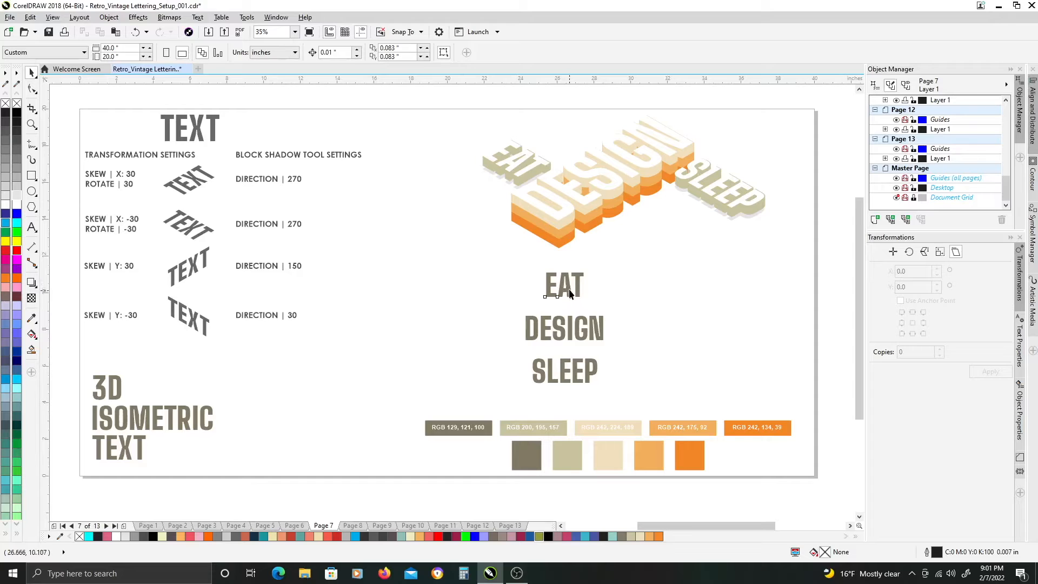
left_click(563, 285)
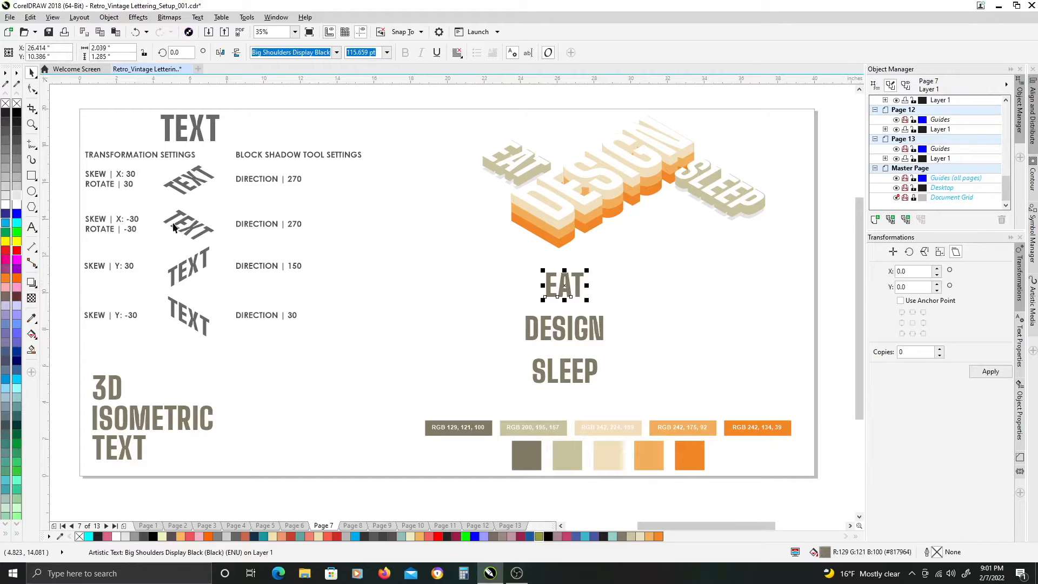
mouse_move(206, 247)
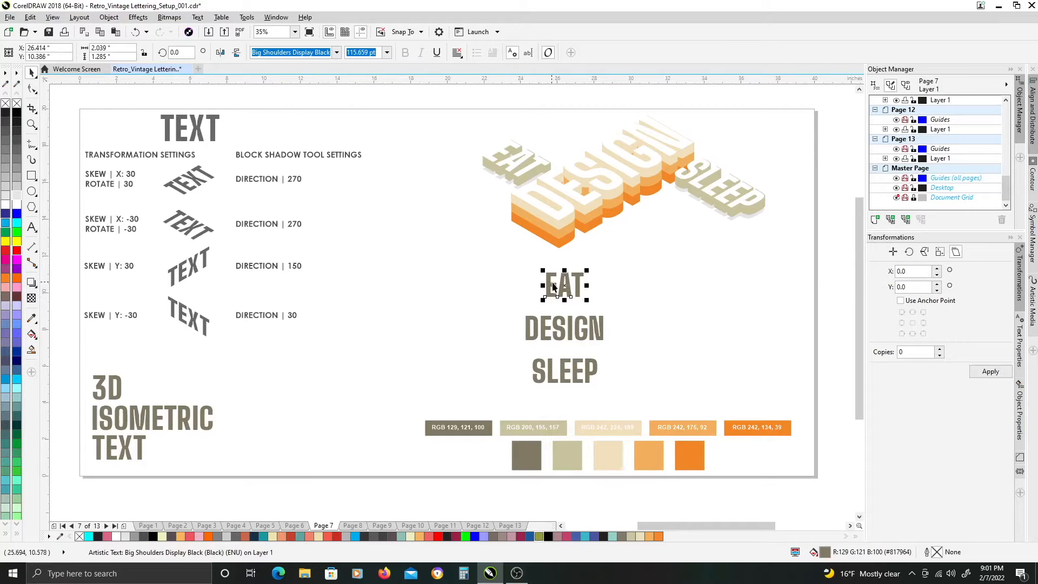
Step: Enter a -30 horizontal skew for EAT, then apply the same skew to SLEEP
left_click(915, 271)
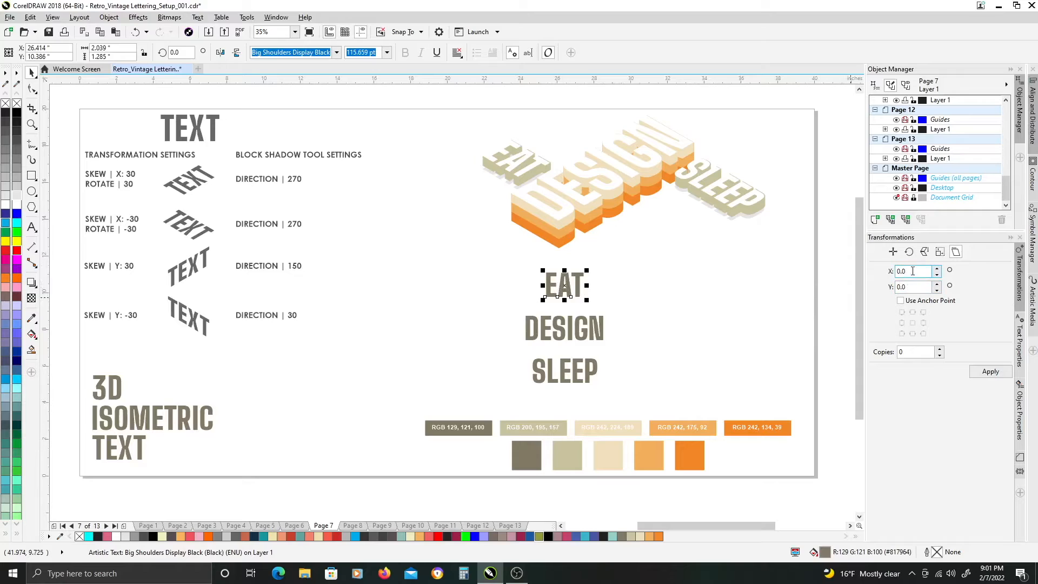
left_click(913, 271)
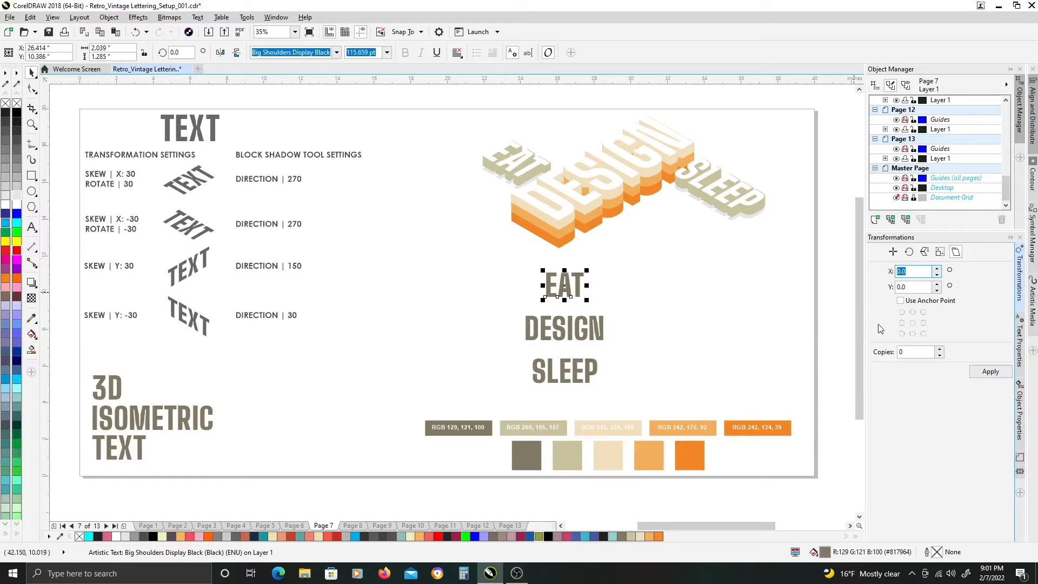
type("-30")
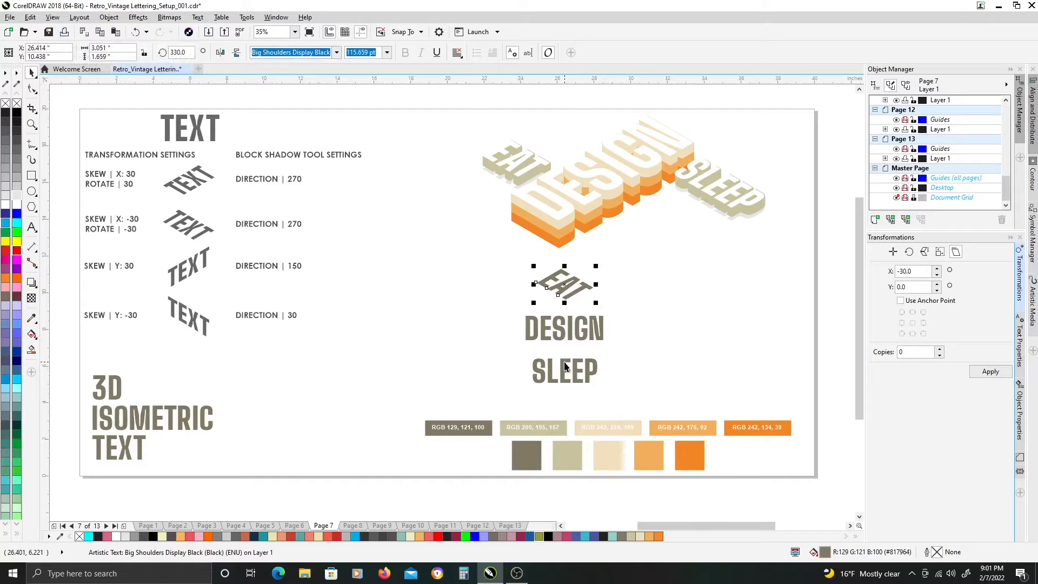
left_click(564, 371)
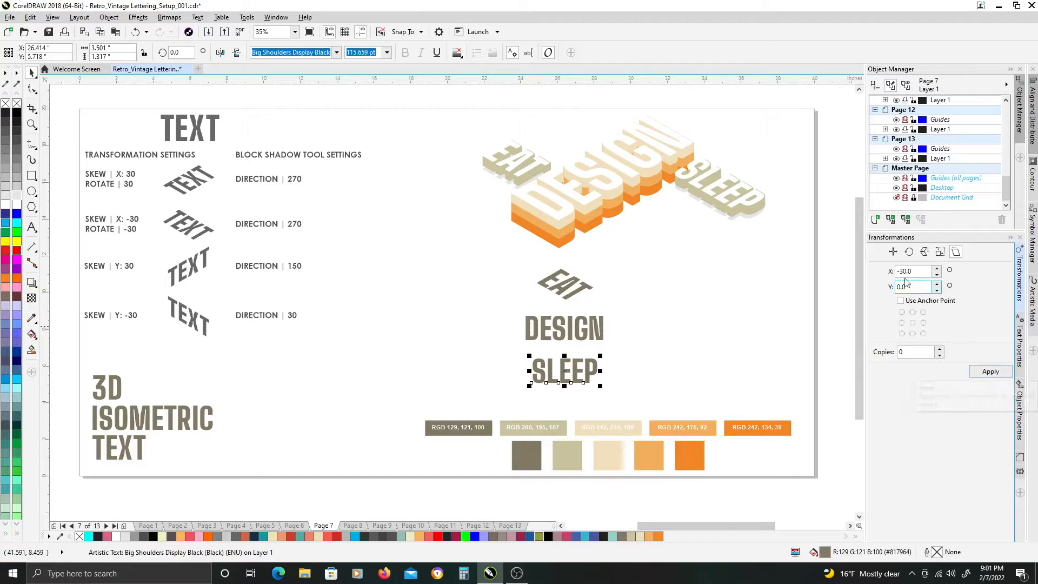
left_click(991, 371)
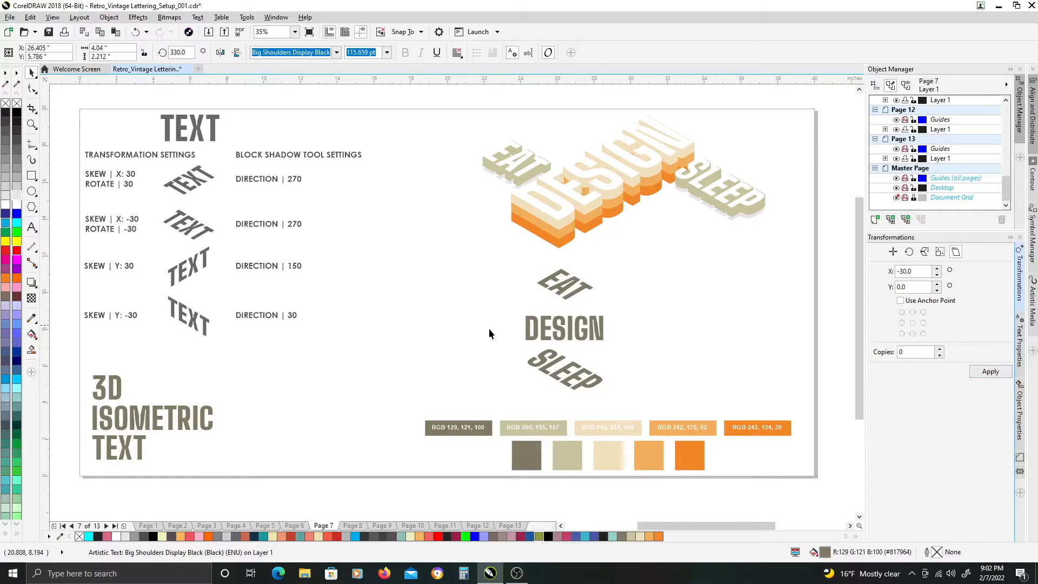
Step: Select DESIGN and apply a 30-degree horizontal skew to it
left_click(563, 330)
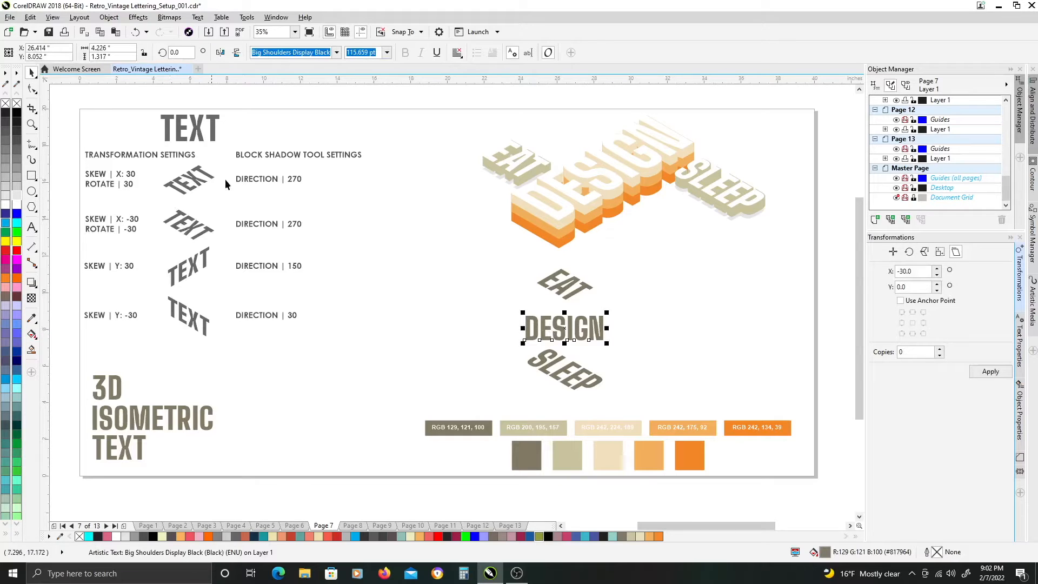
left_click(914, 270)
type("30")
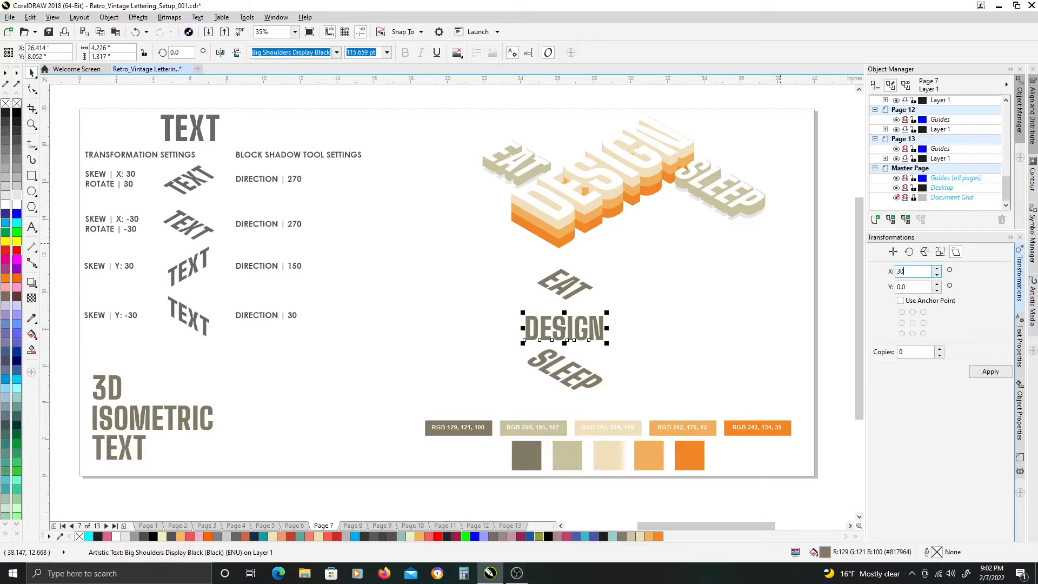
left_click(990, 372)
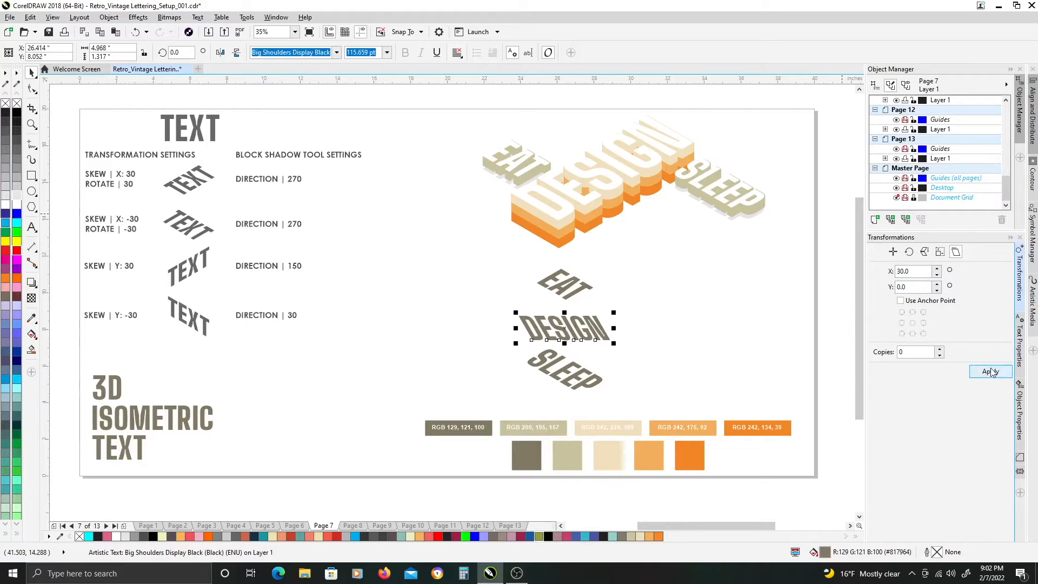
mouse_move(27, 32)
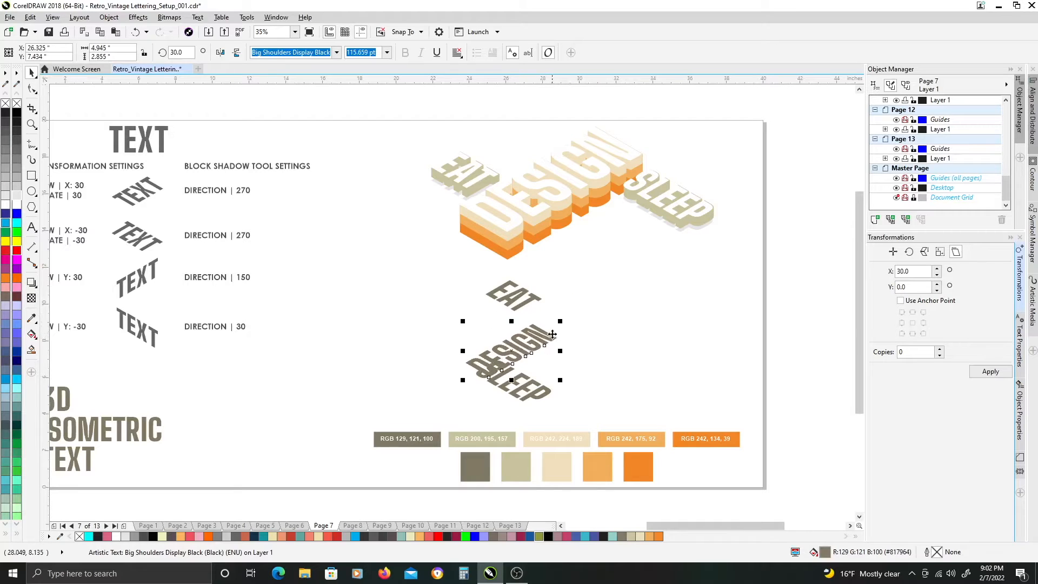
Step: Move DESIGN into the layout and position SLEEP beside it
left_click_drag(560, 380, 654, 264)
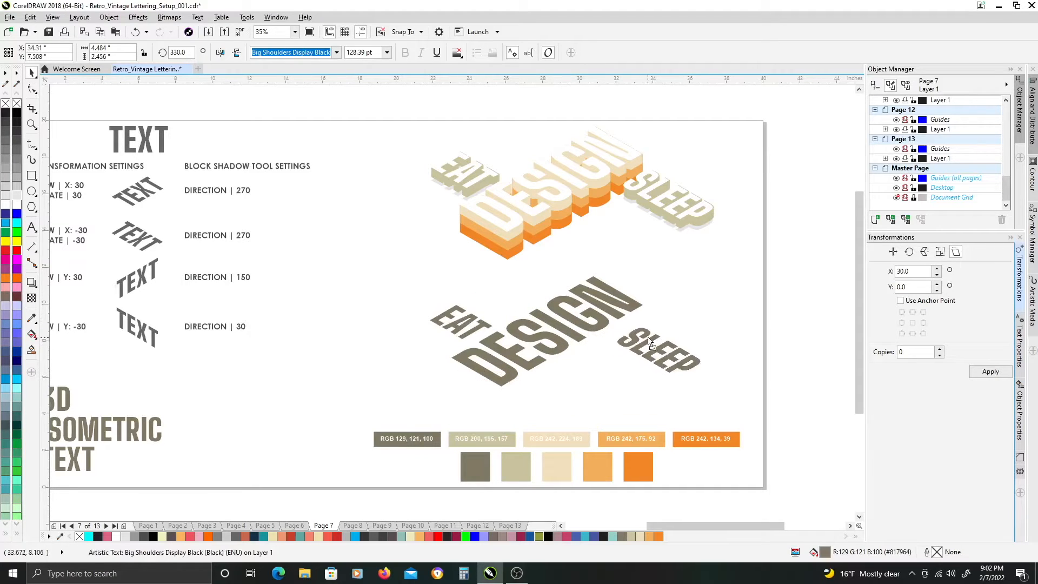
left_click(658, 345)
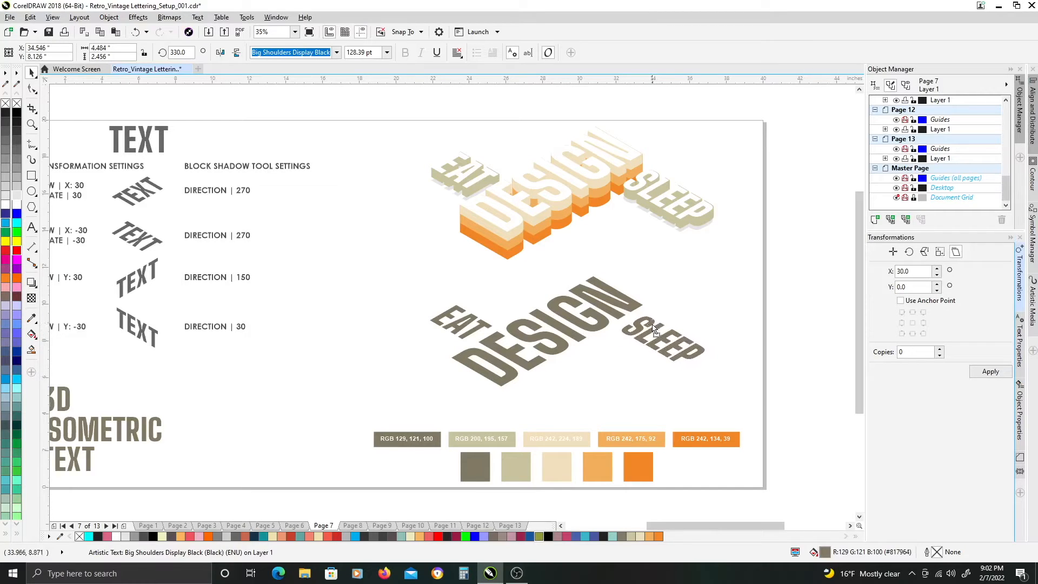
left_click(661, 337)
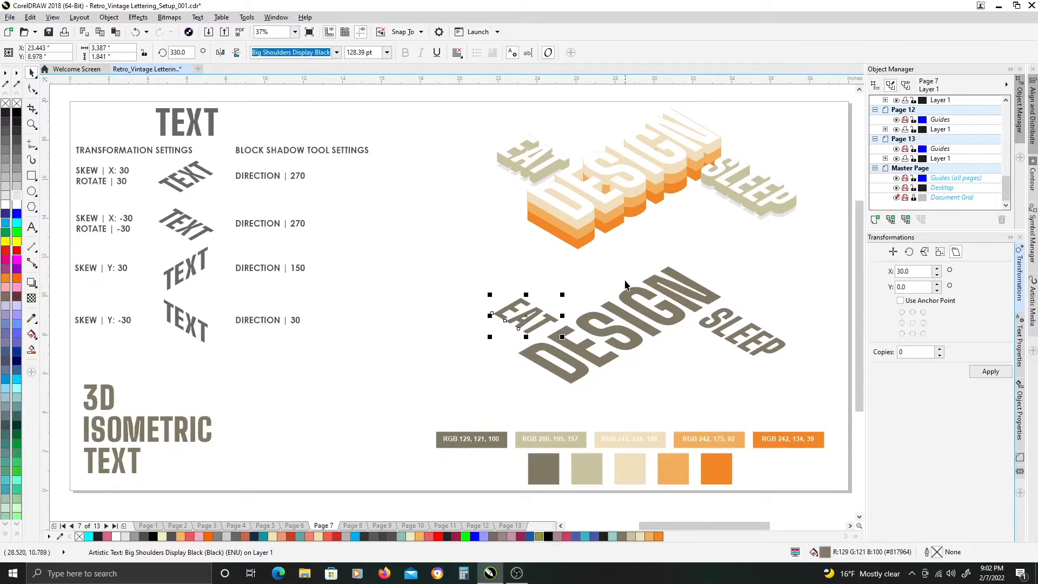
scroll("up", 3)
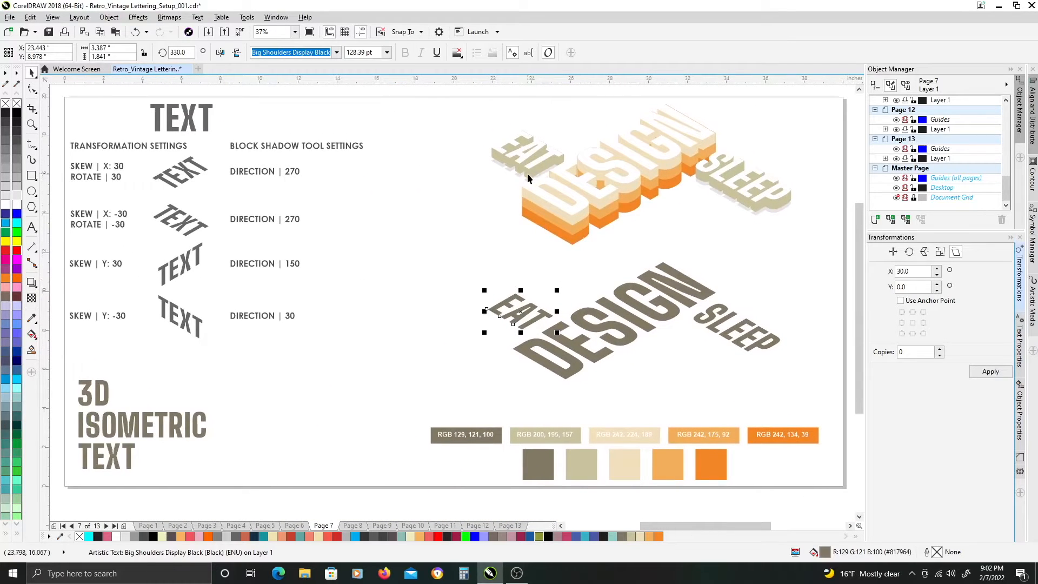
mouse_move(663, 185)
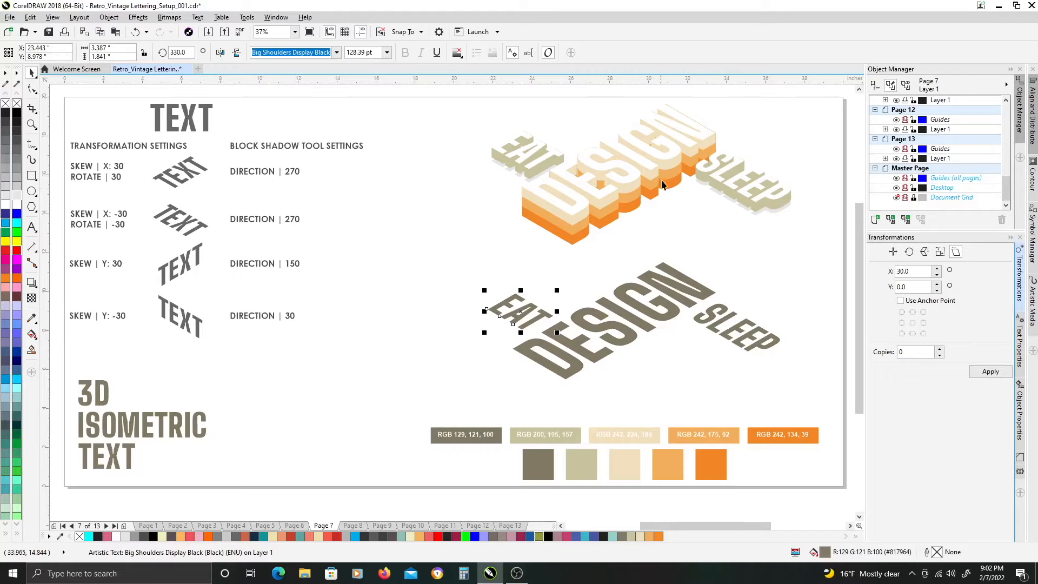
mouse_move(412, 304)
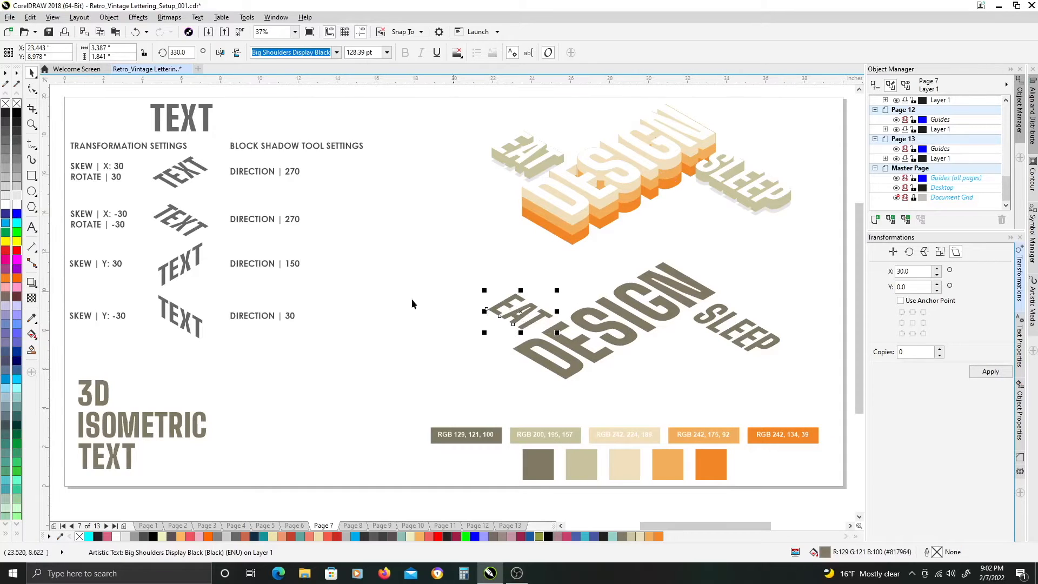
Step: Add block shadows to the words with direction 270, including DESIGN
left_click(31, 272)
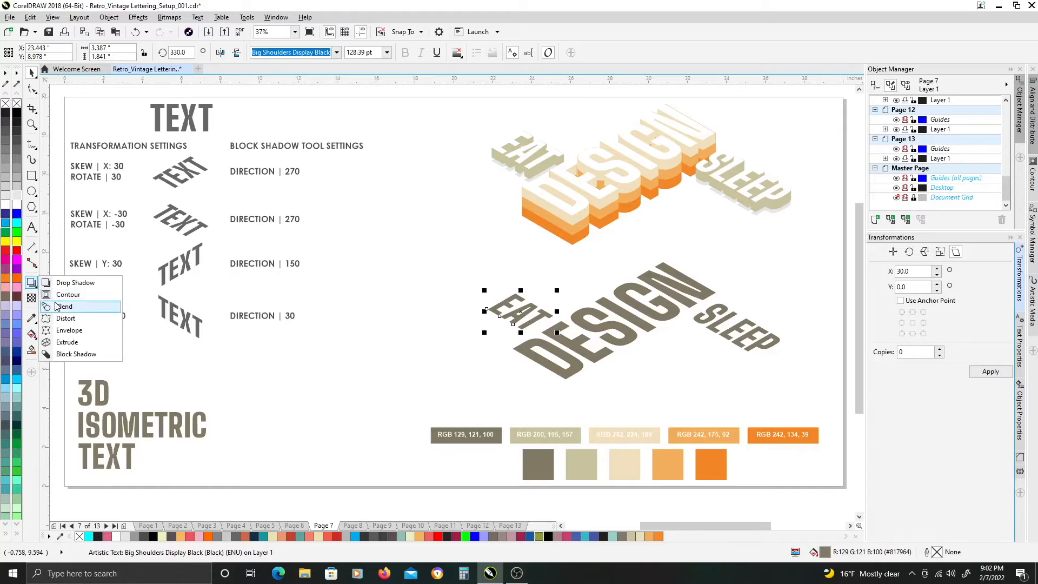
mouse_move(77, 354)
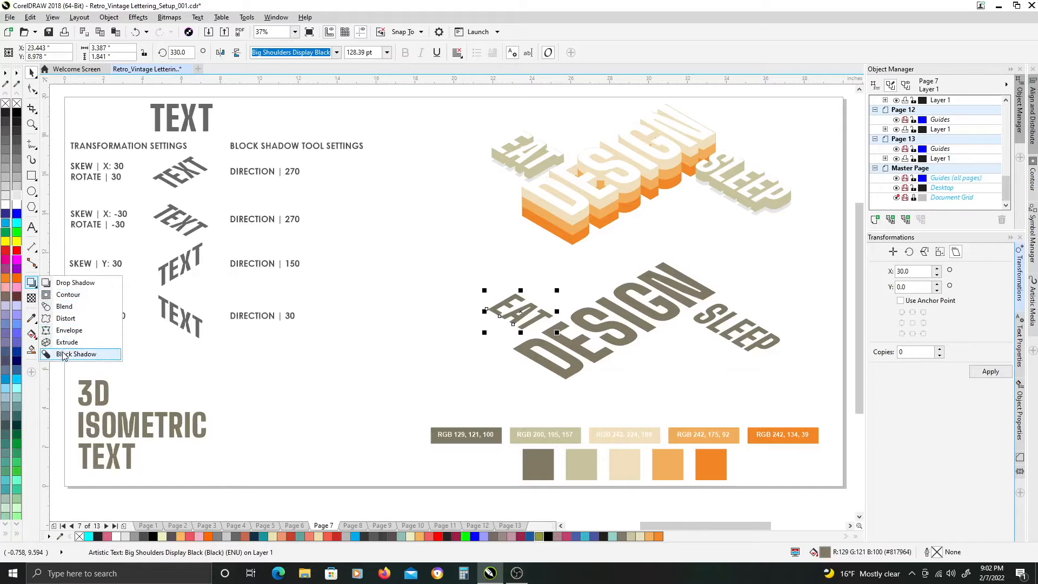
left_click(77, 354)
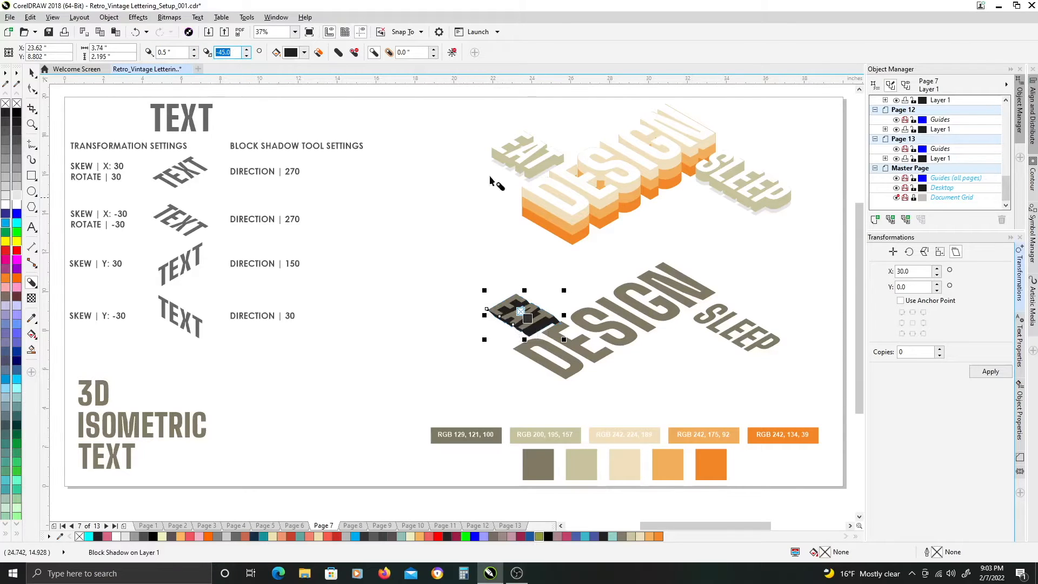
mouse_move(129, 40)
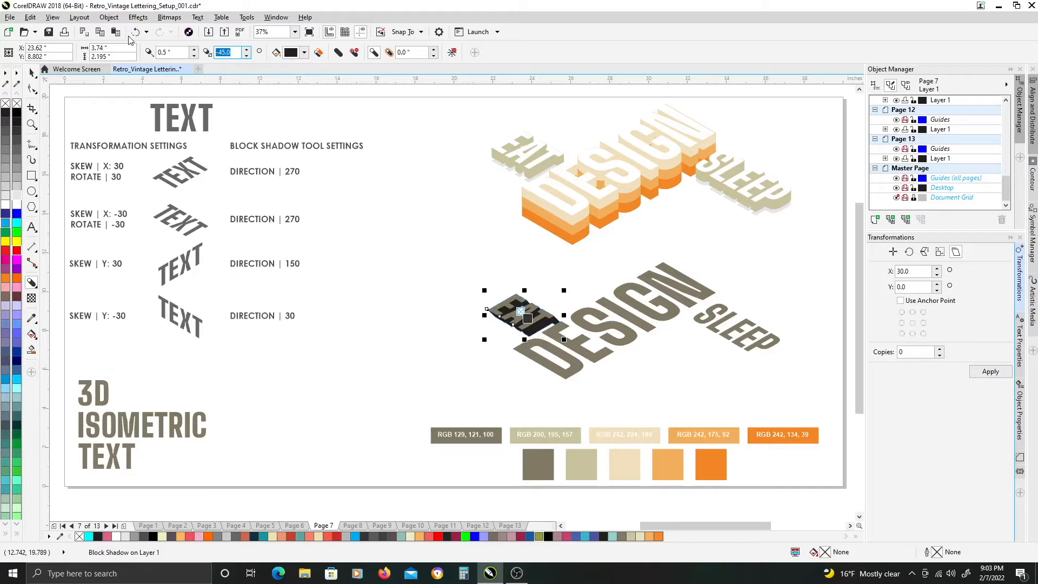
type("270")
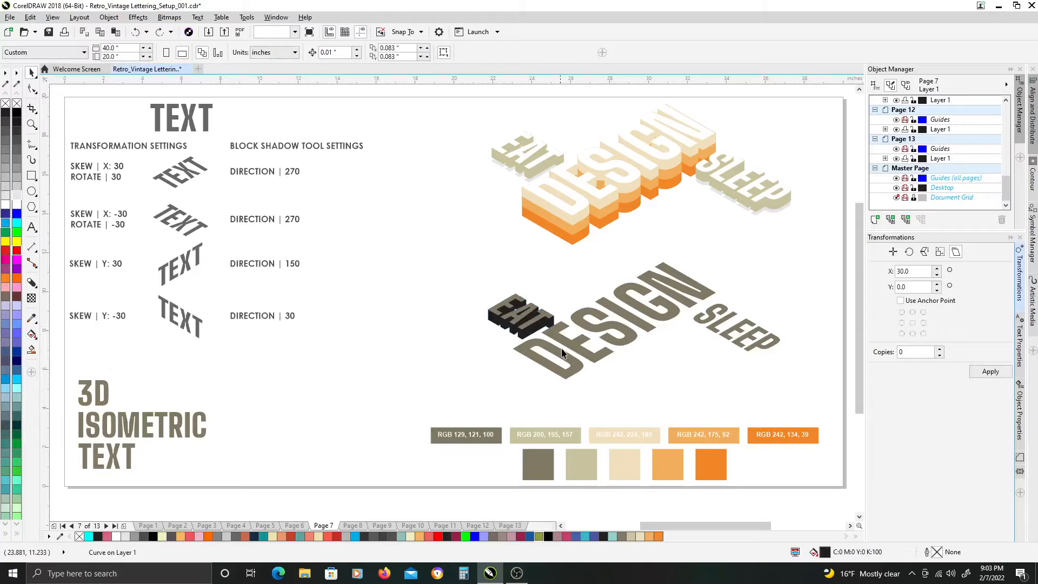
left_click(563, 331)
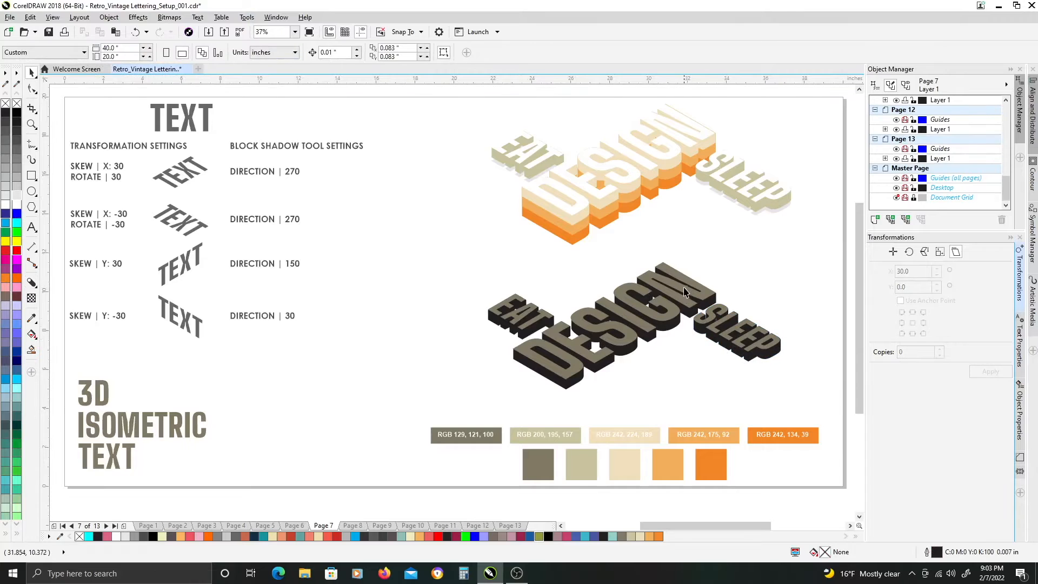
mouse_move(522, 305)
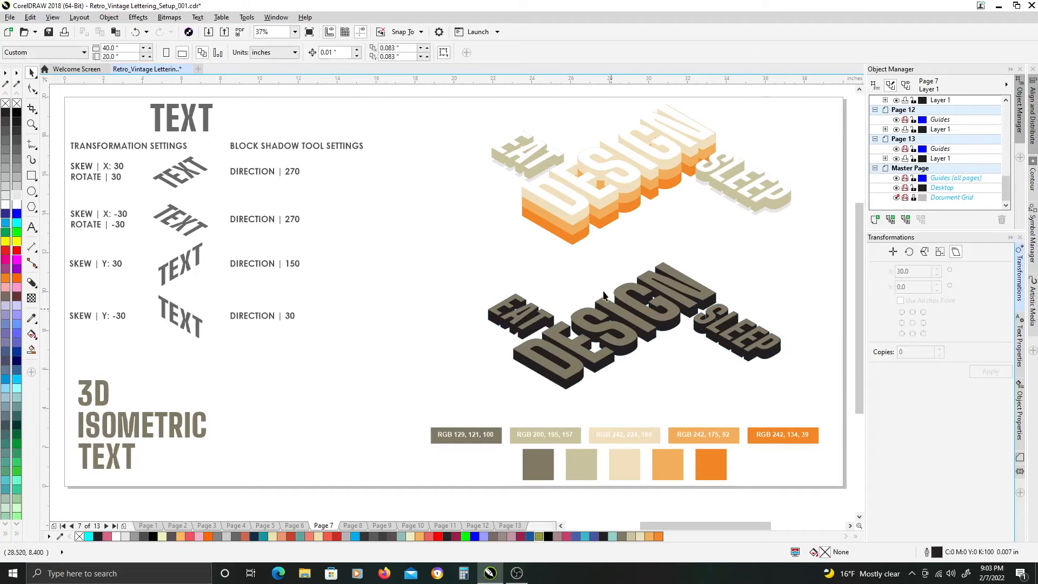
mouse_move(608, 203)
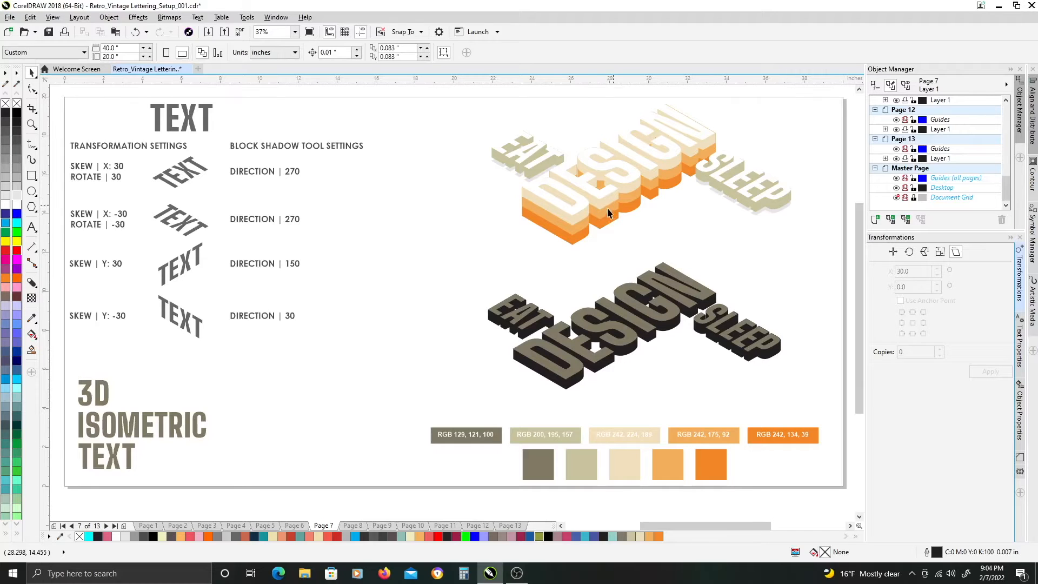
mouse_move(602, 227)
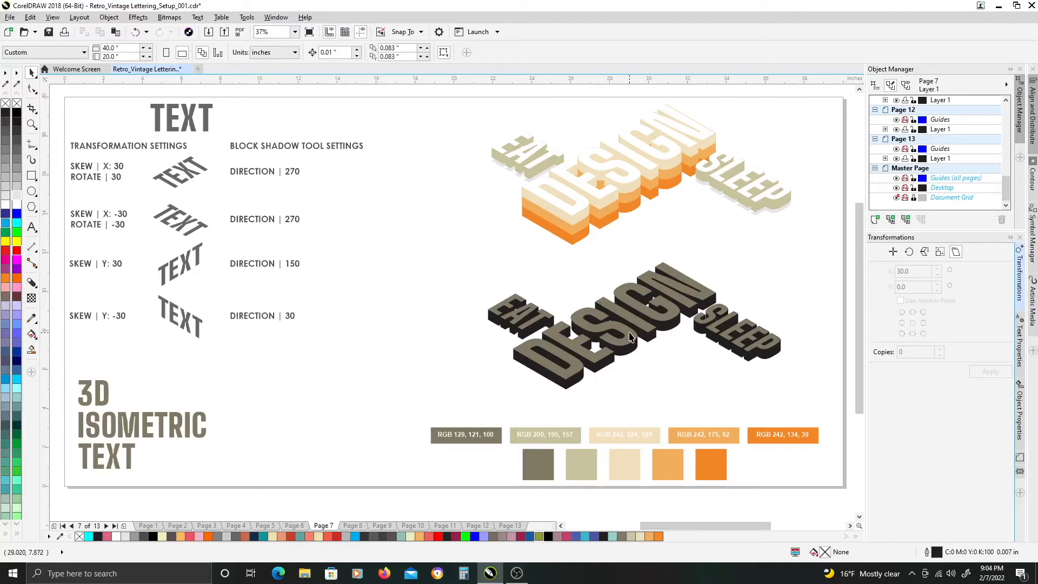
mouse_move(629, 340)
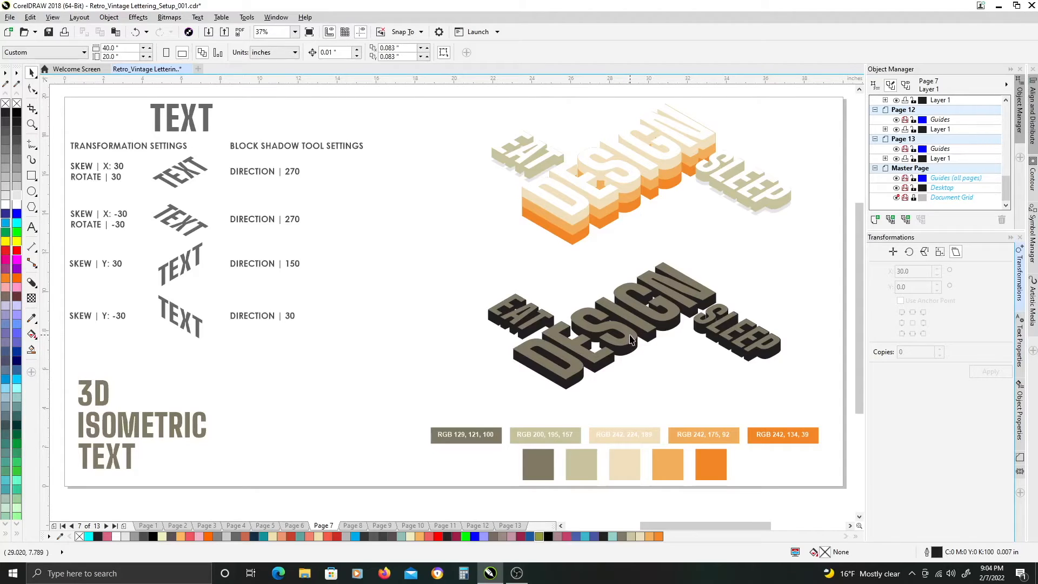
mouse_move(628, 365)
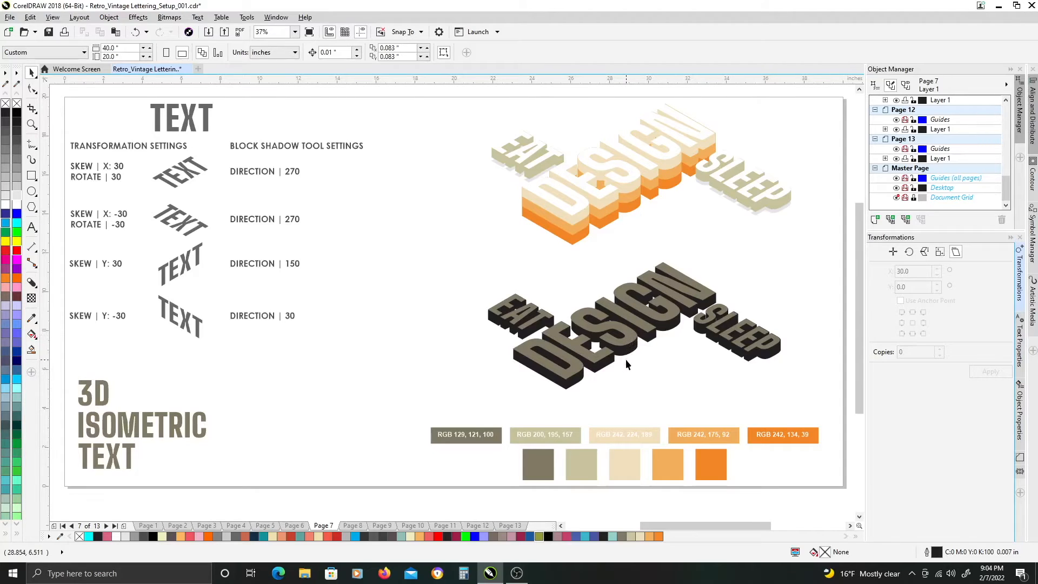
mouse_move(624, 369)
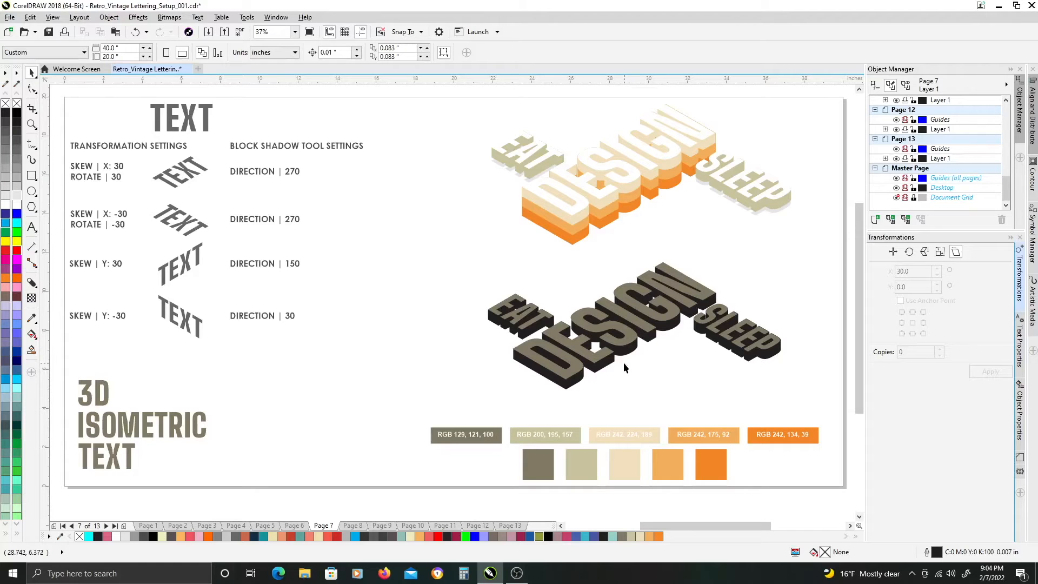
Step: Colour DESIGN's block shadow shapes light gray and enter a 1. value
left_click(628, 338)
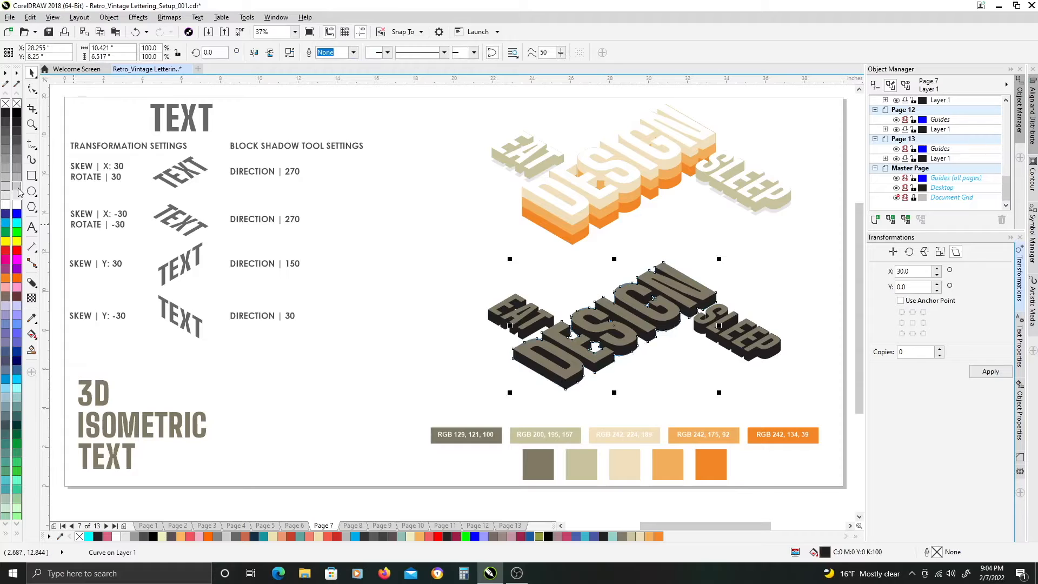
left_click(613, 312)
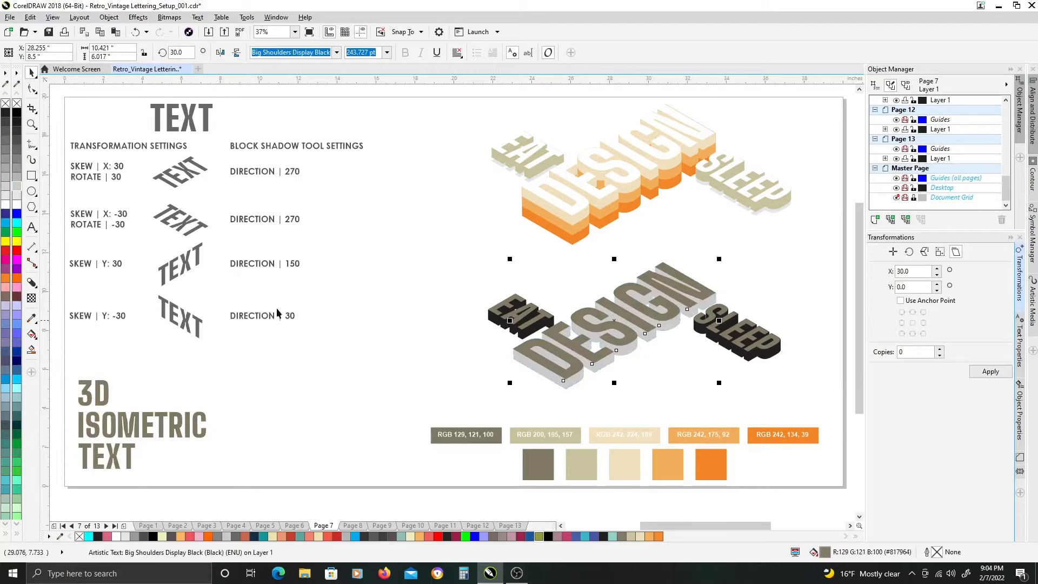
mouse_move(147, 290)
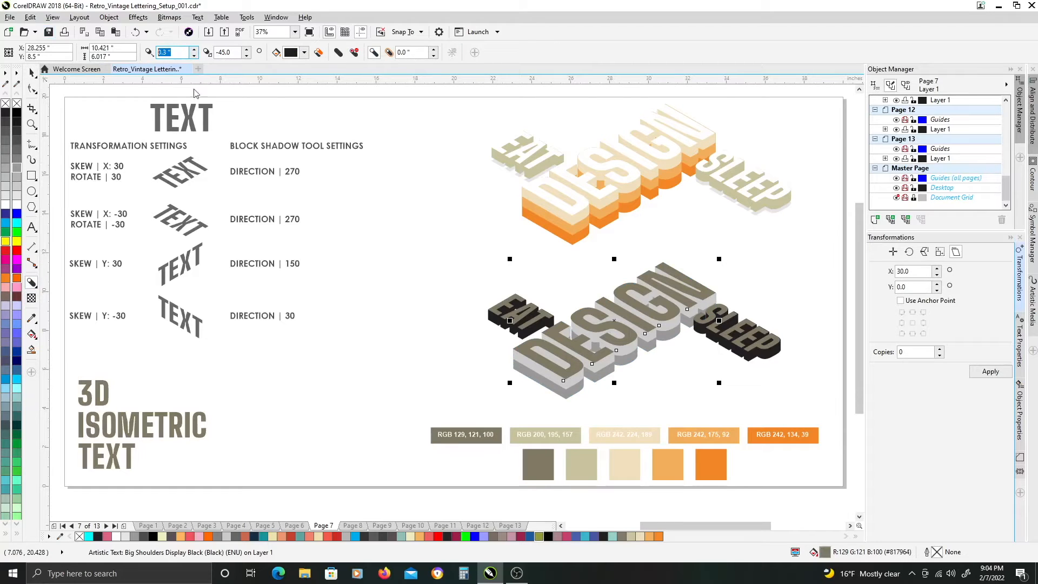
type("1.")
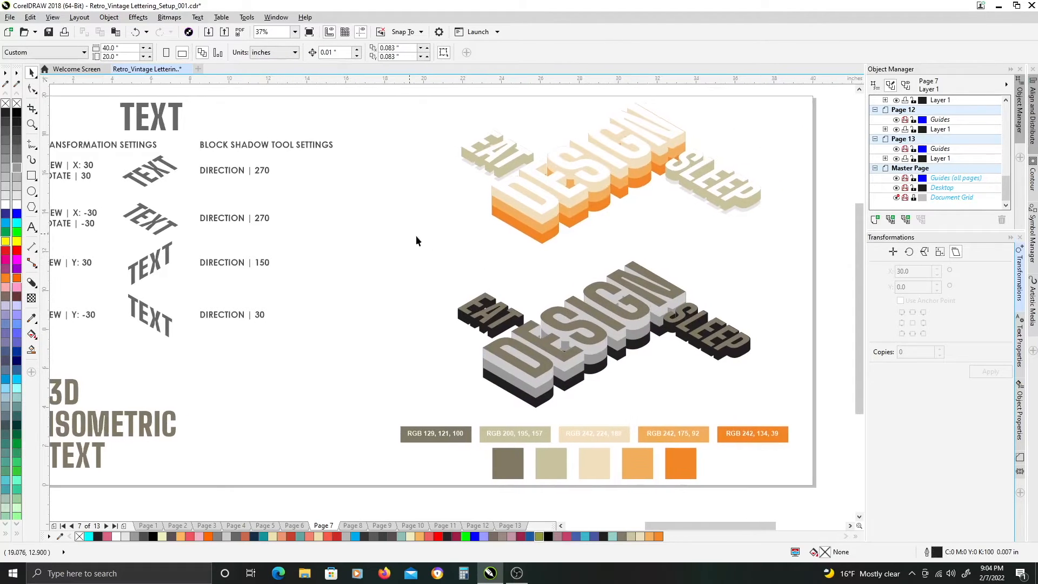
left_click_drag(416, 240, 670, 402)
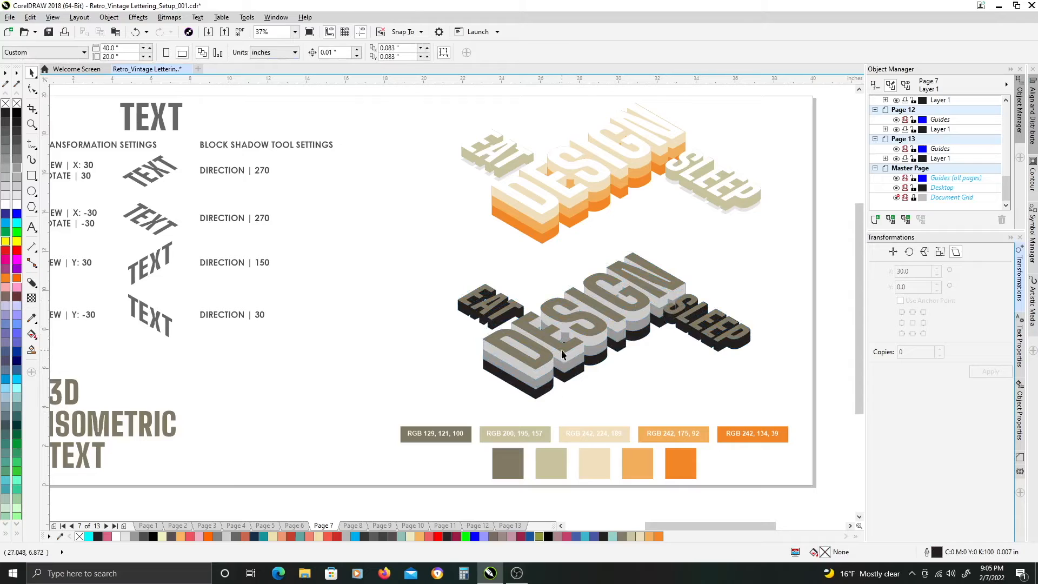
mouse_move(510, 324)
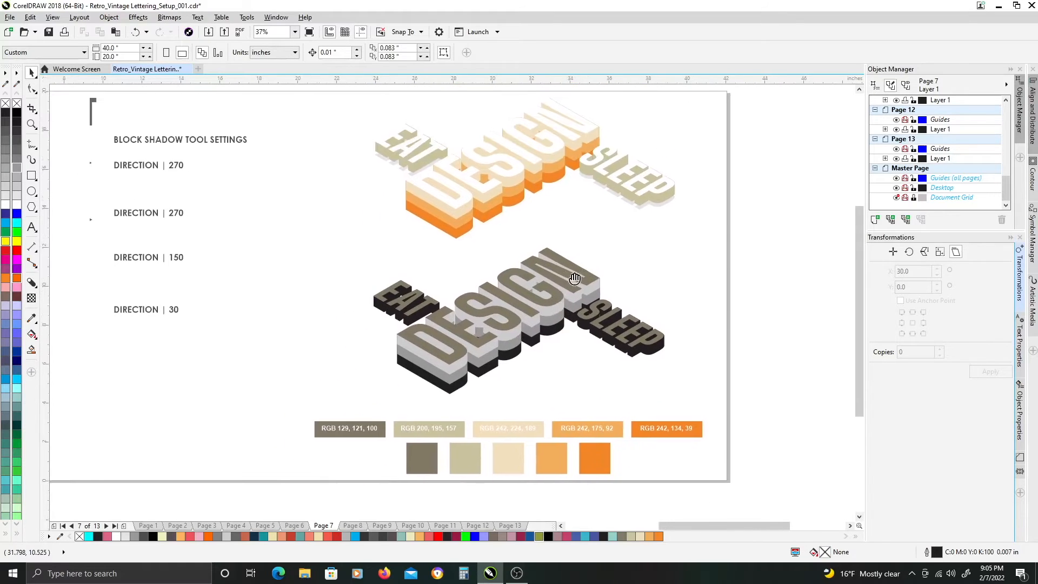
Step: Fill EAT and SLEEP tan, DESIGN cream, and the lowest block layer orange
scroll("right", 3)
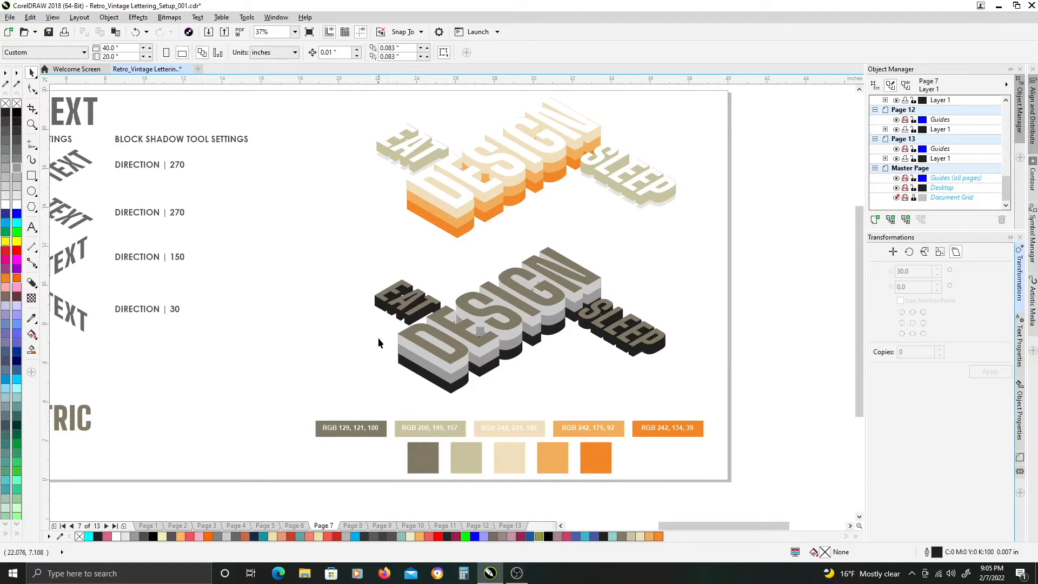
mouse_move(571, 179)
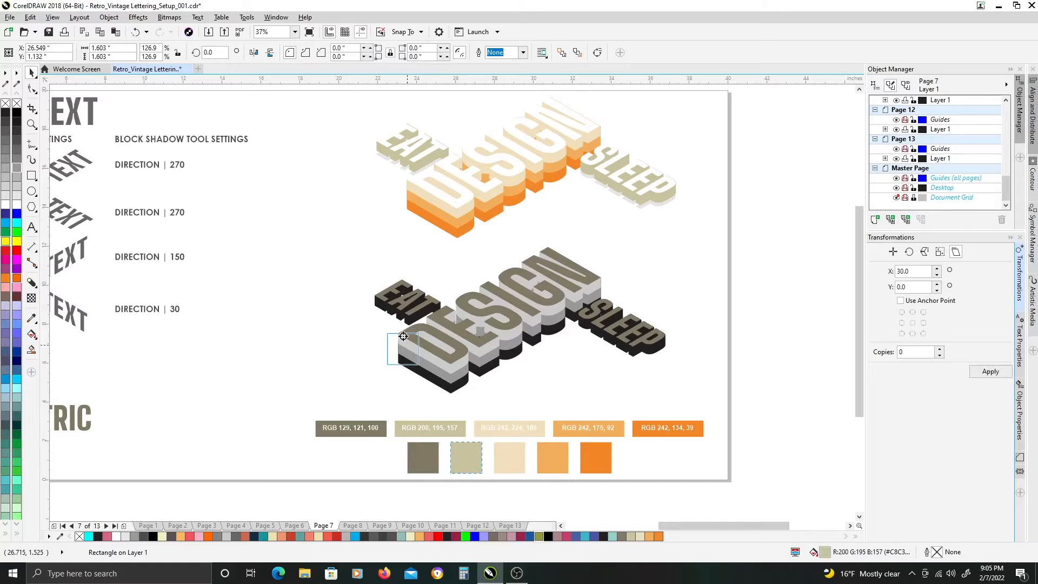
left_click(466, 457)
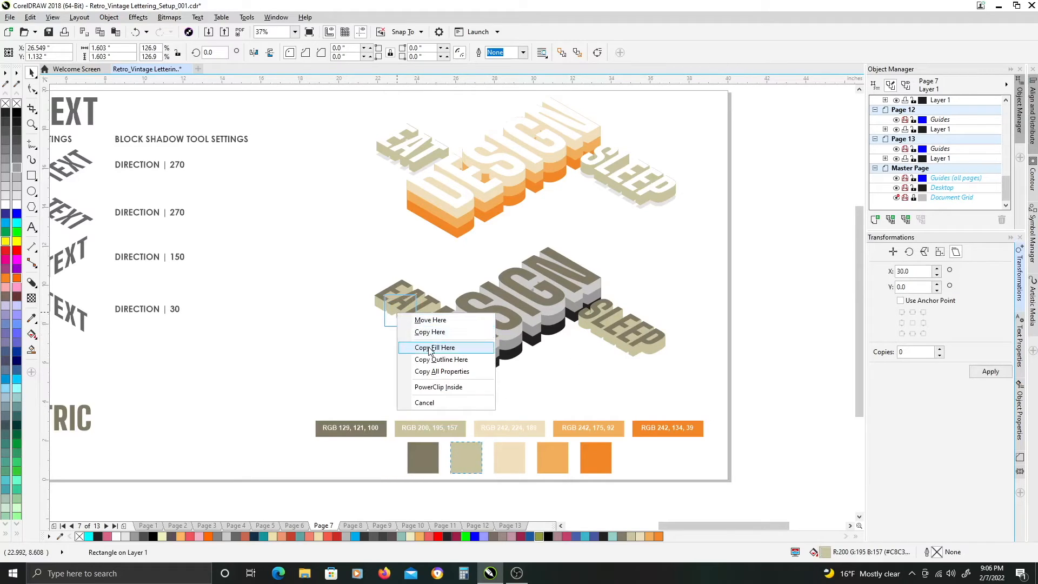
left_click(434, 347)
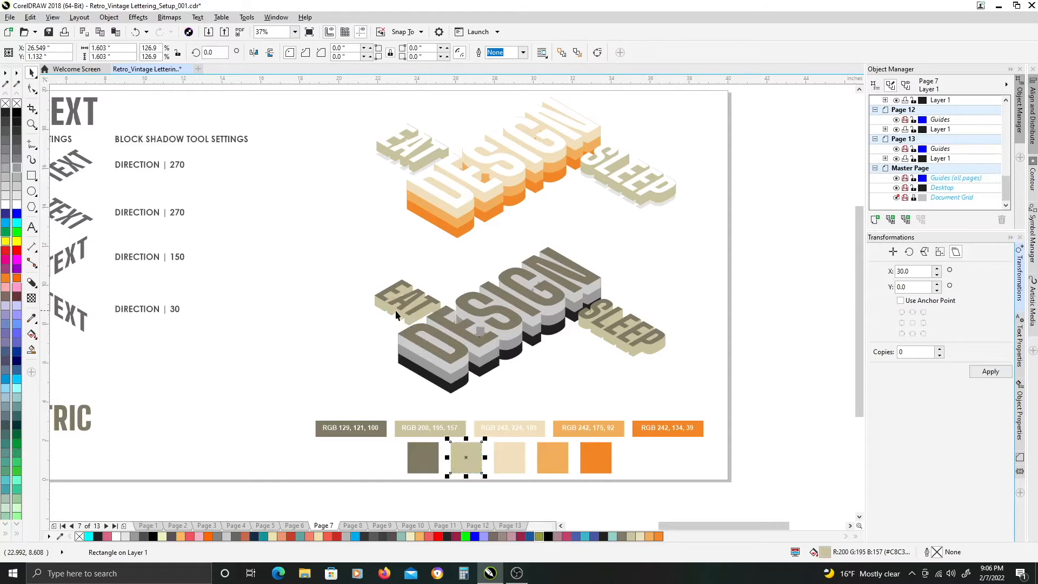
left_click(622, 327)
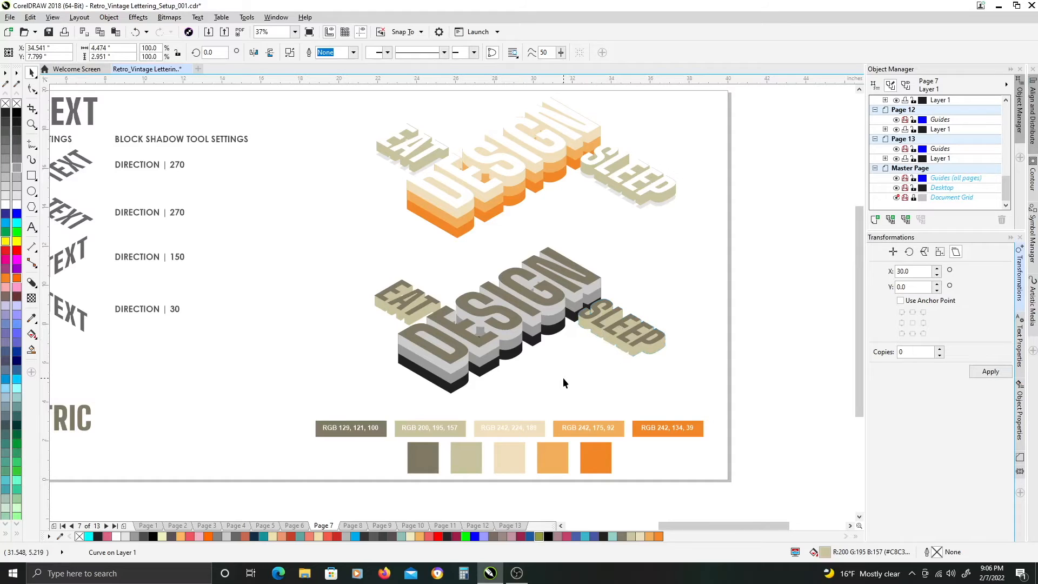
left_click(510, 457)
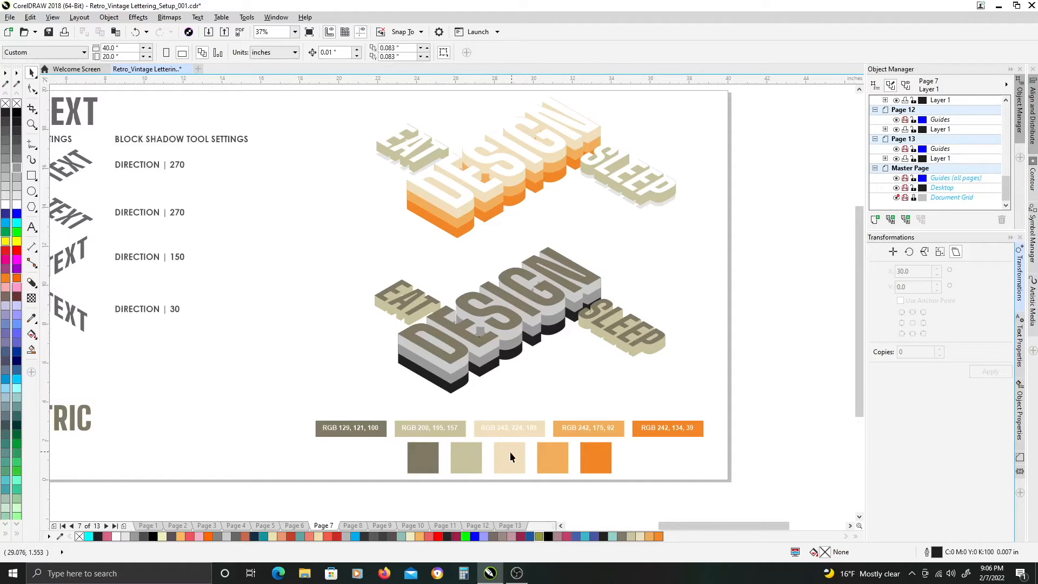
mouse_move(509, 461)
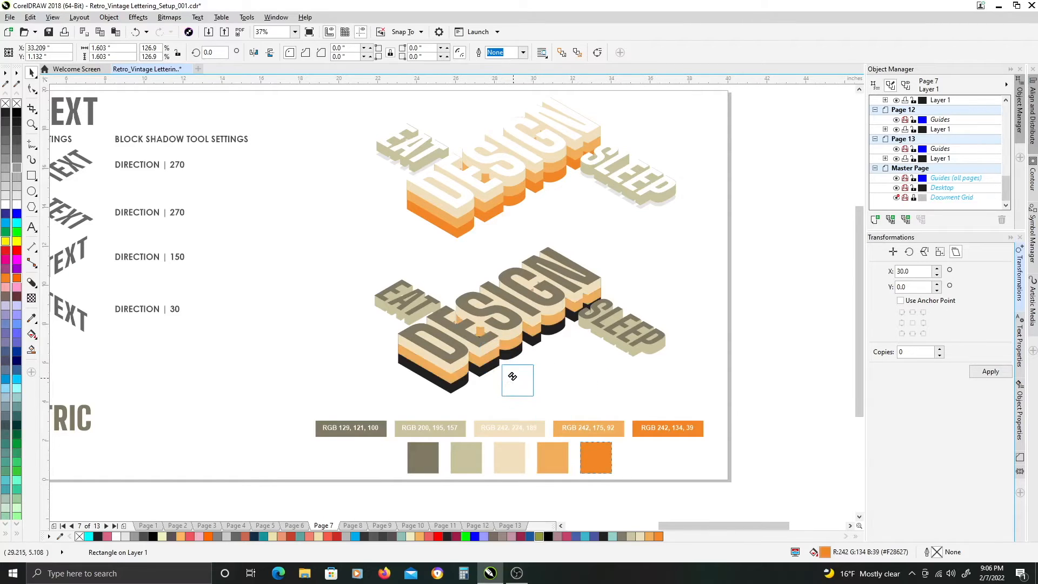
left_click(595, 457)
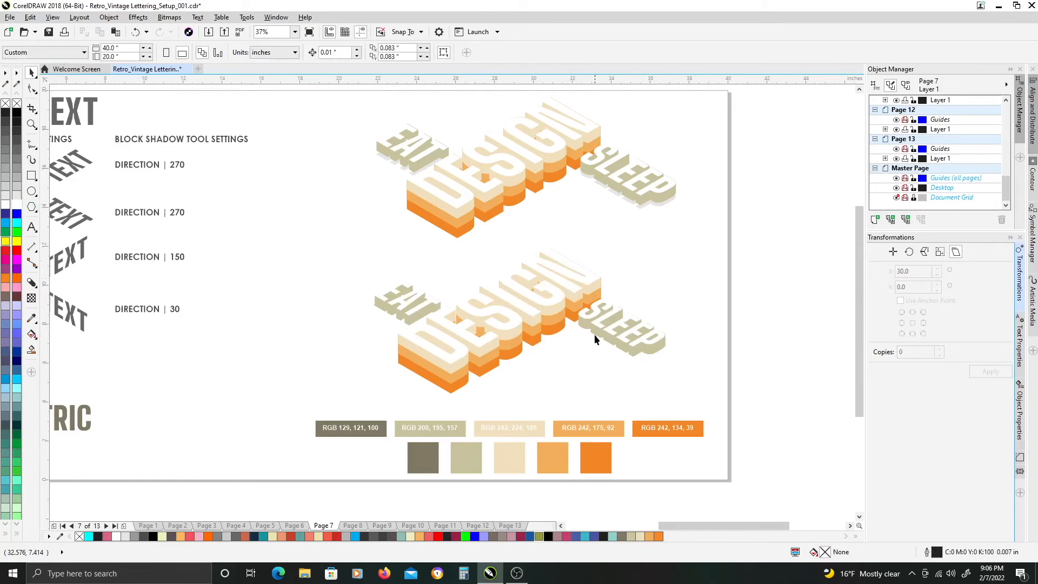
mouse_move(486, 329)
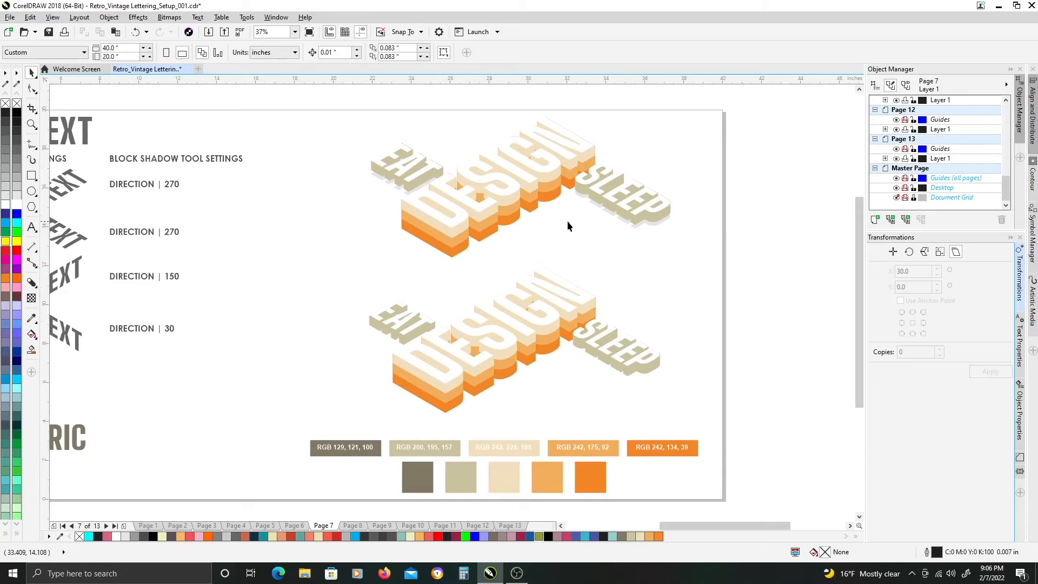
mouse_move(584, 206)
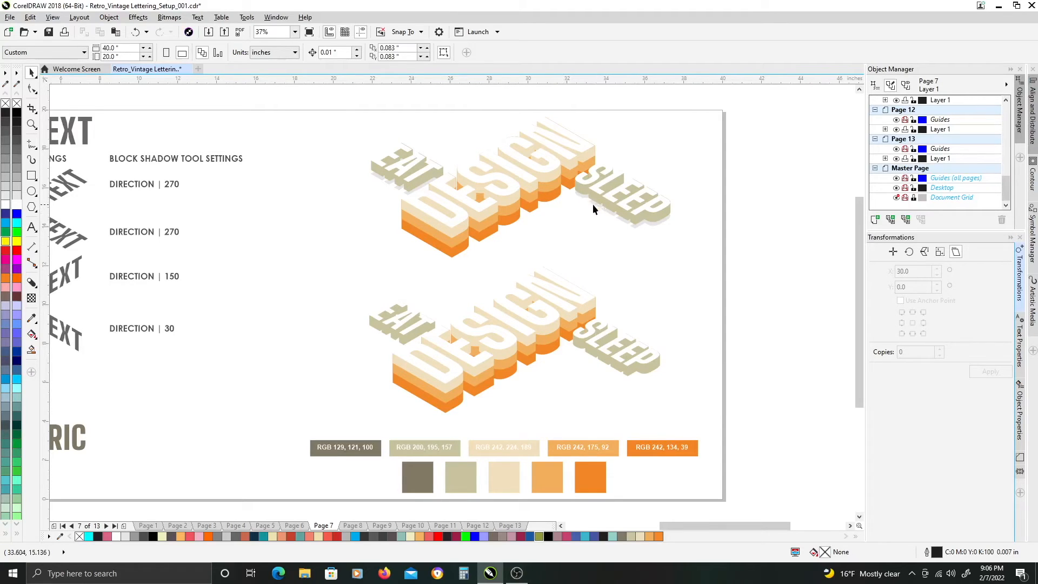
mouse_move(595, 197)
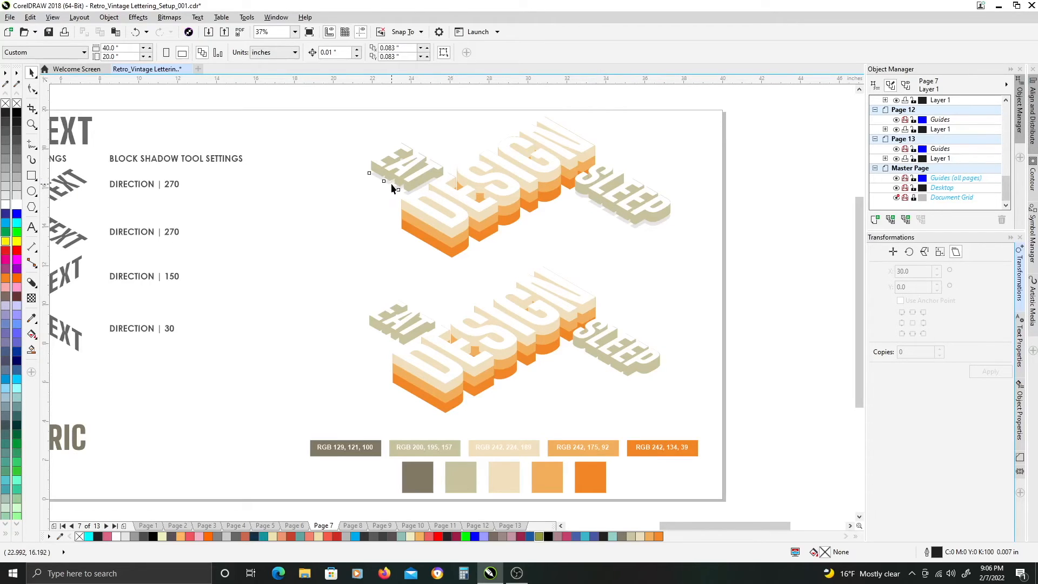
Step: Check the upper EAT's shadow, then select the lower EAT and SLEEP together
left_click(397, 176)
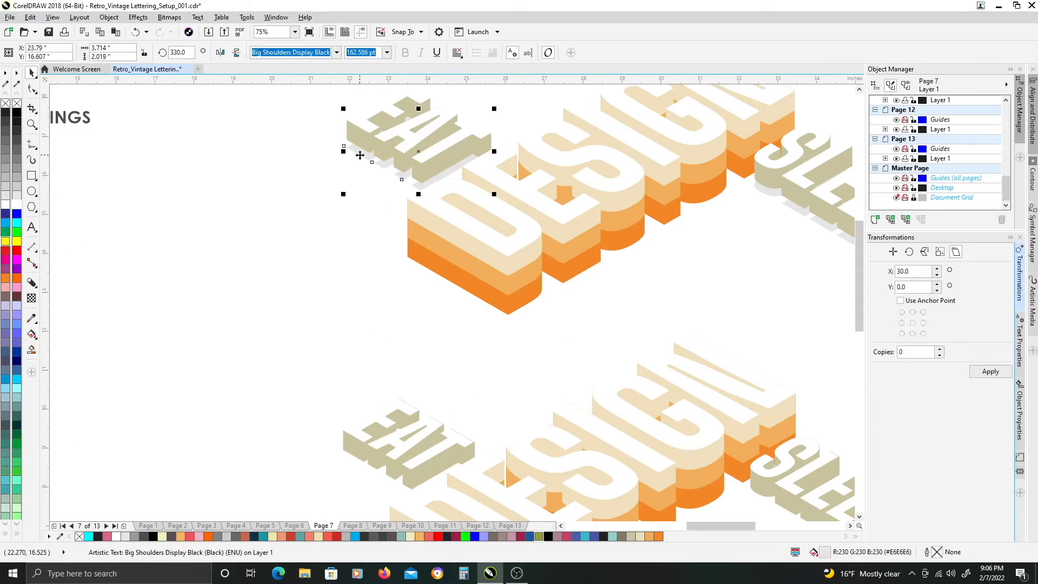
mouse_move(521, 282)
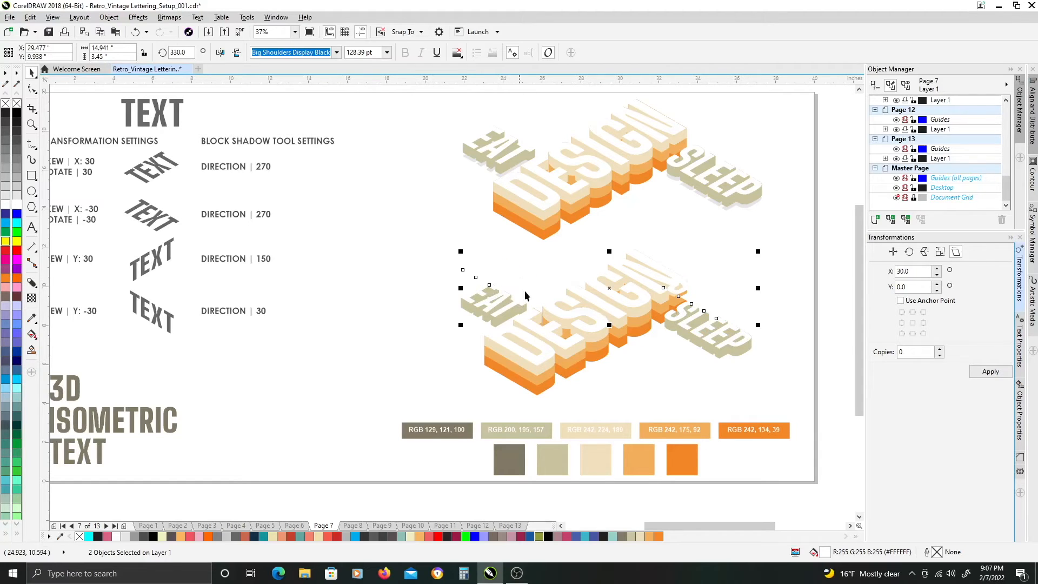
left_click_drag(526, 296, 553, 330)
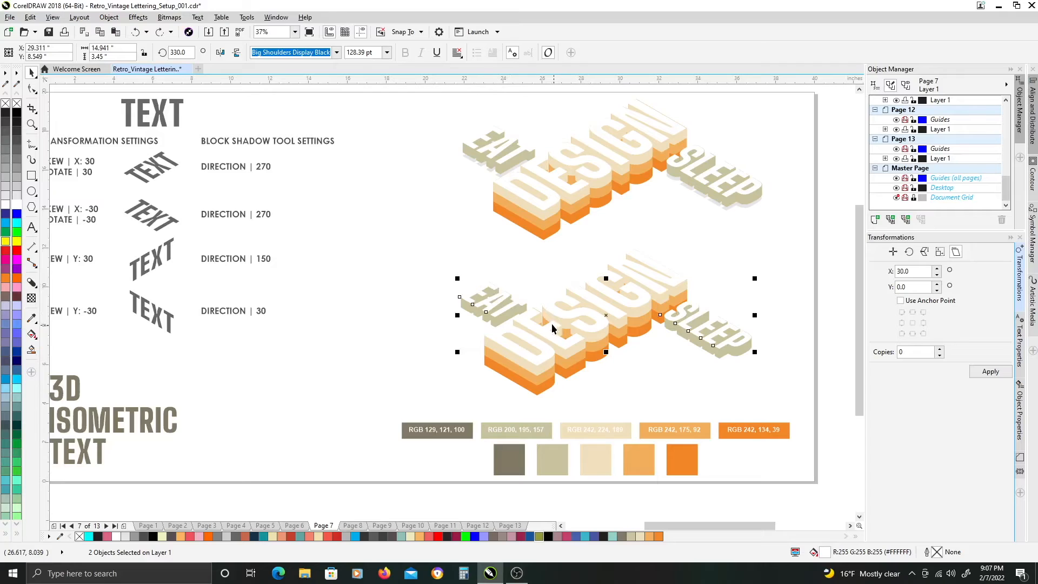
mouse_move(17, 198)
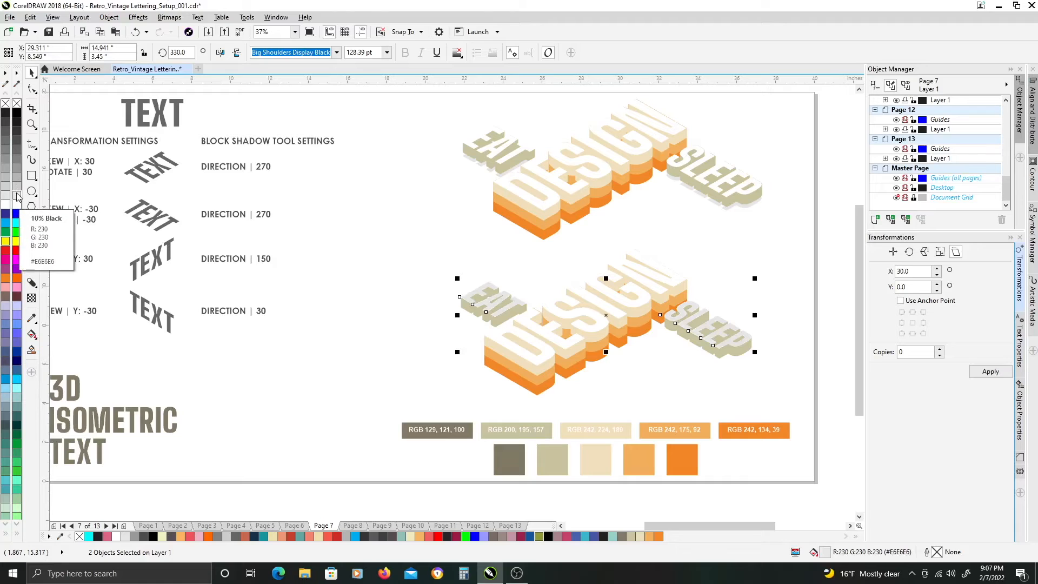
scroll("left", 3)
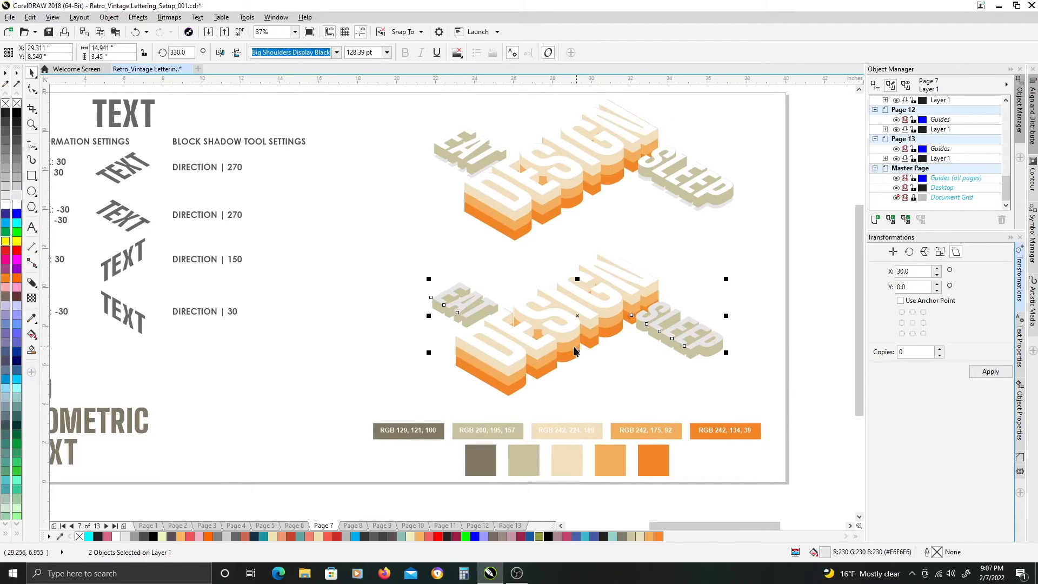
mouse_move(572, 351)
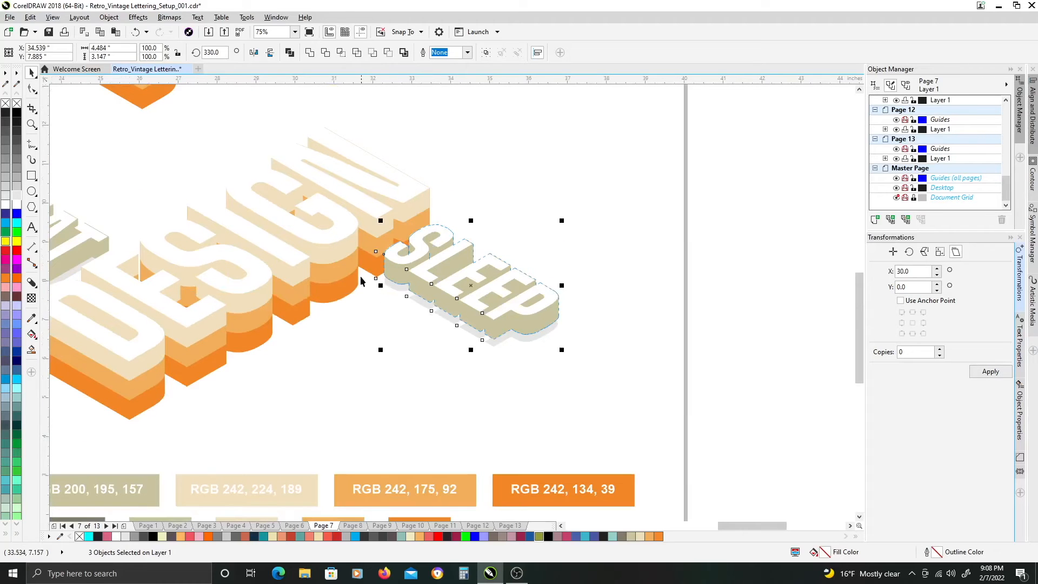
Step: Set the lower SLEEP's block shadow direction to 150
type("150")
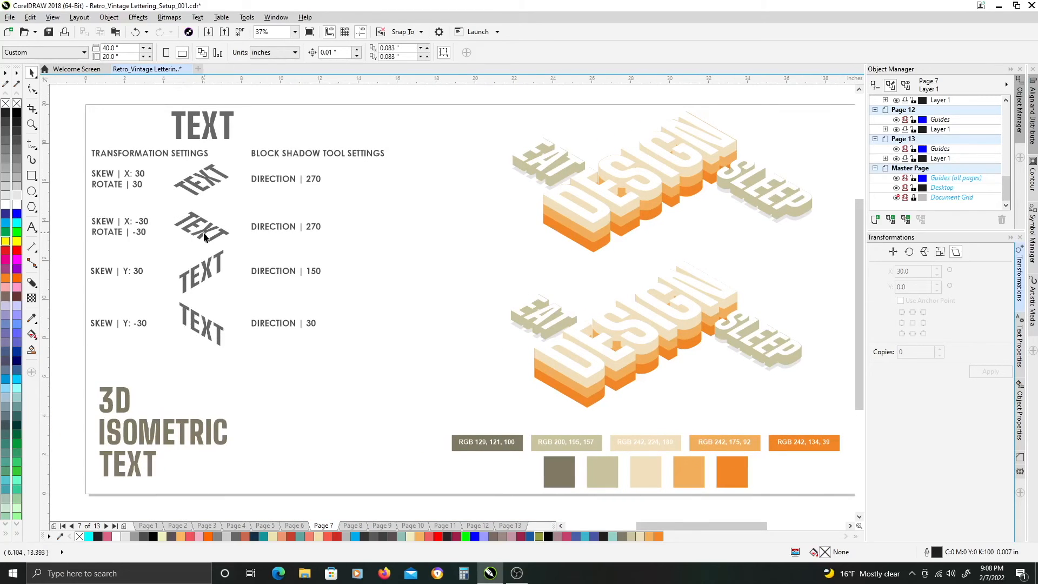
mouse_move(199, 287)
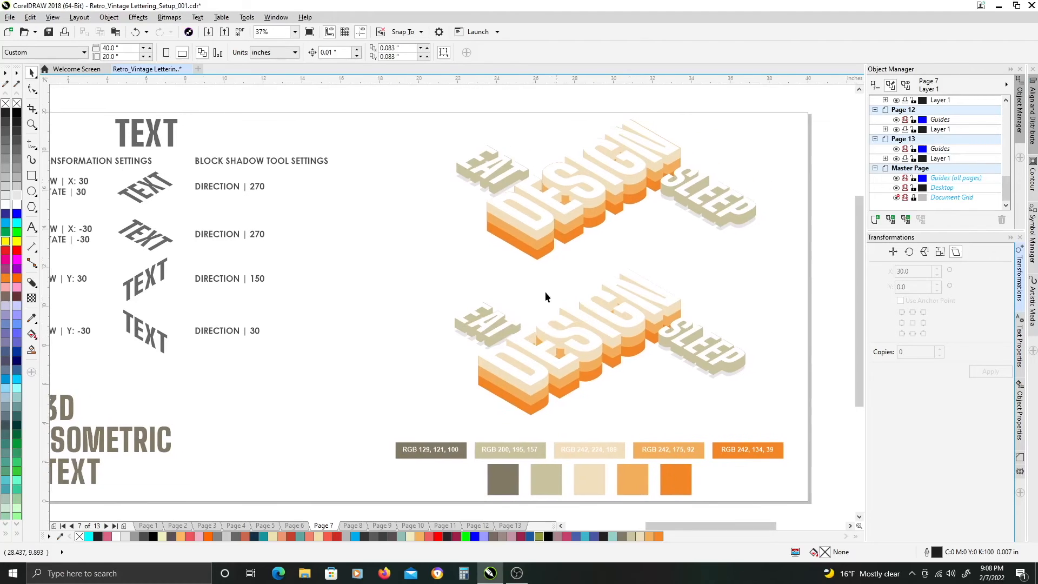
mouse_move(444, 284)
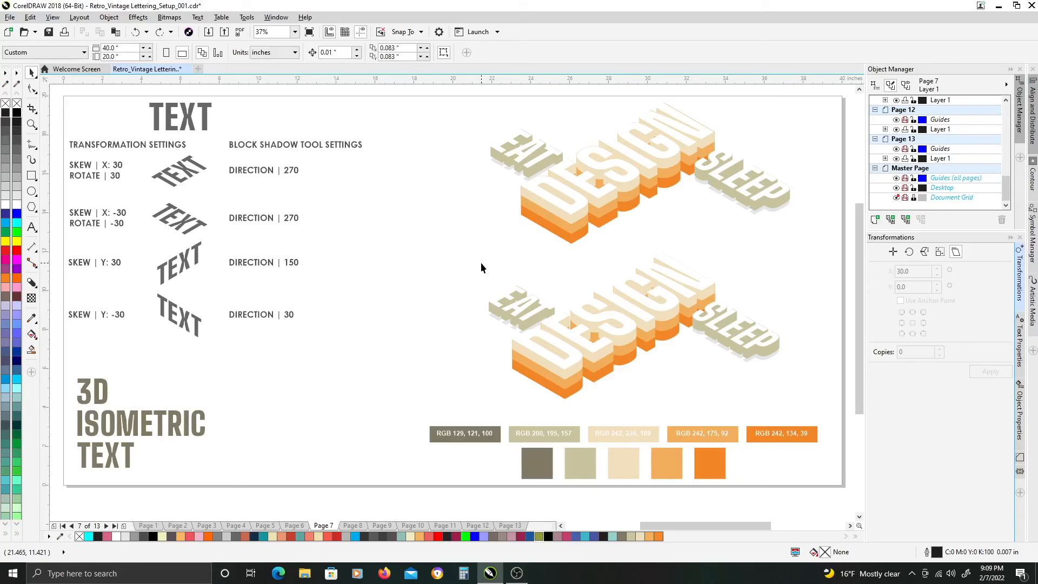
mouse_move(493, 280)
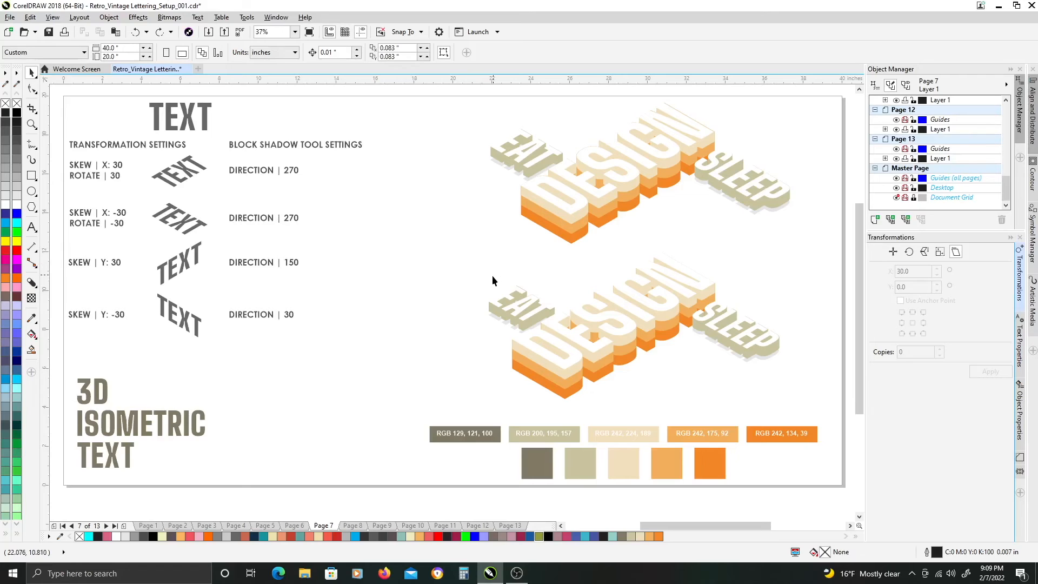